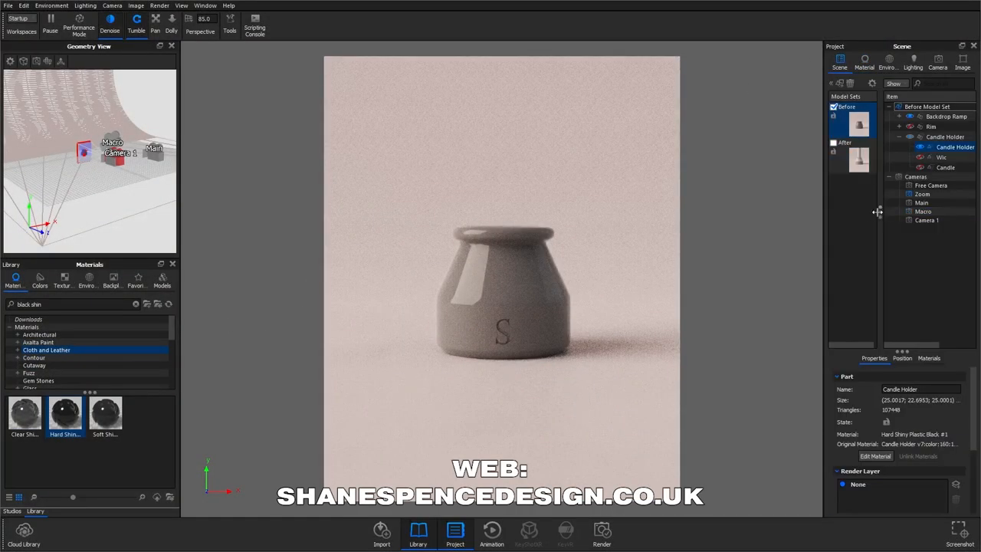
# Switch from the Before to the After model set and show Hard Shiny Plastic Black's material properties
pyautogui.click(834, 107)
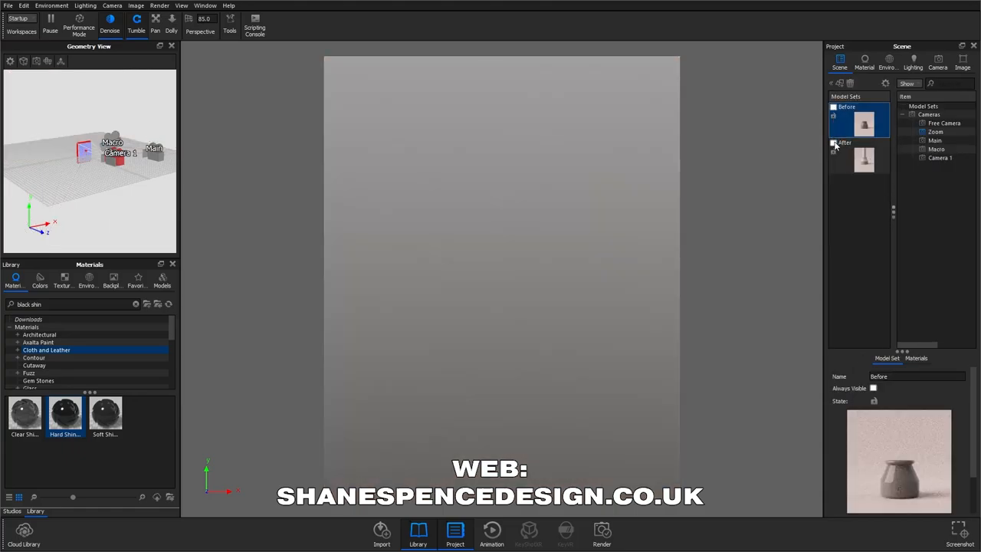
pyautogui.click(858, 153)
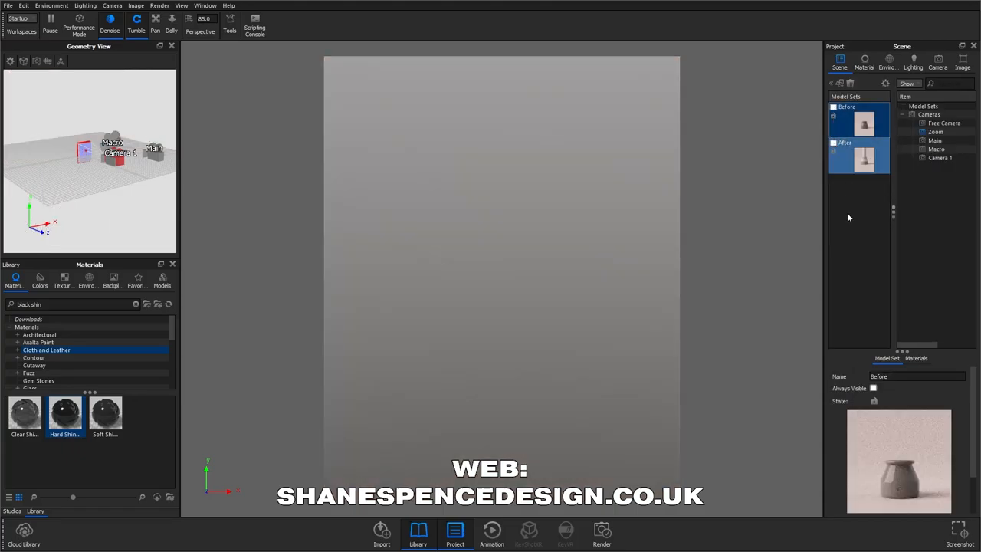
pyautogui.click(834, 143)
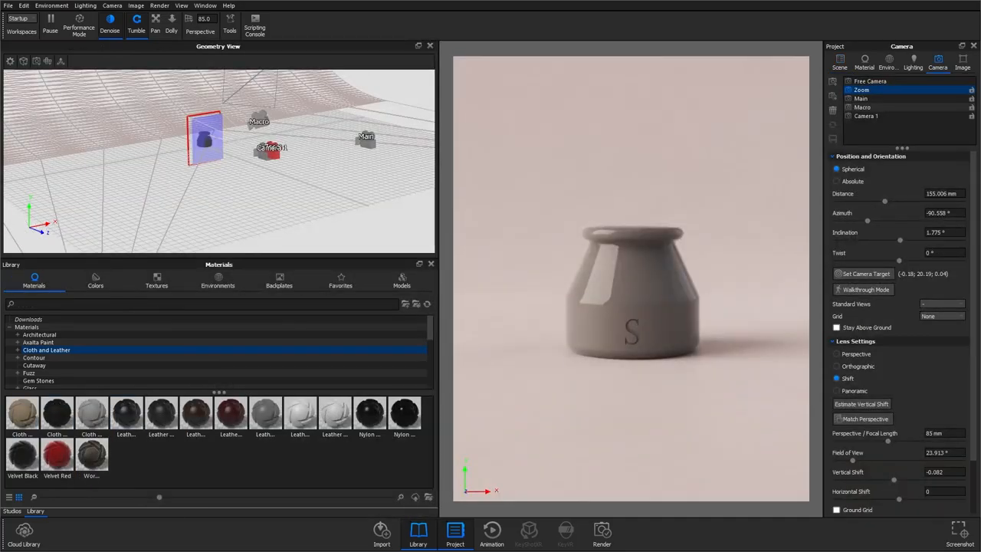
pyautogui.click(865, 61)
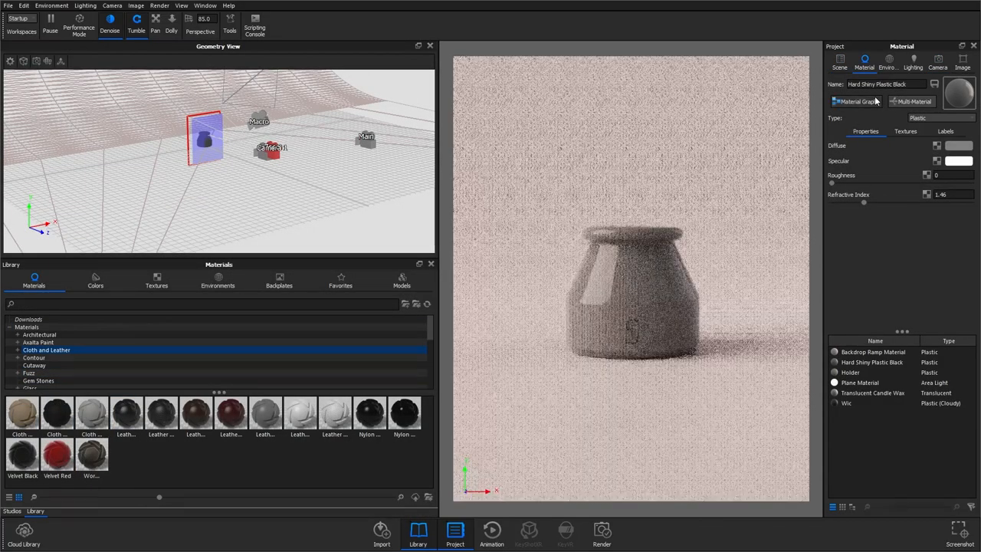
# Open the Material Graph and add a Textures > Mesh node
pyautogui.click(856, 102)
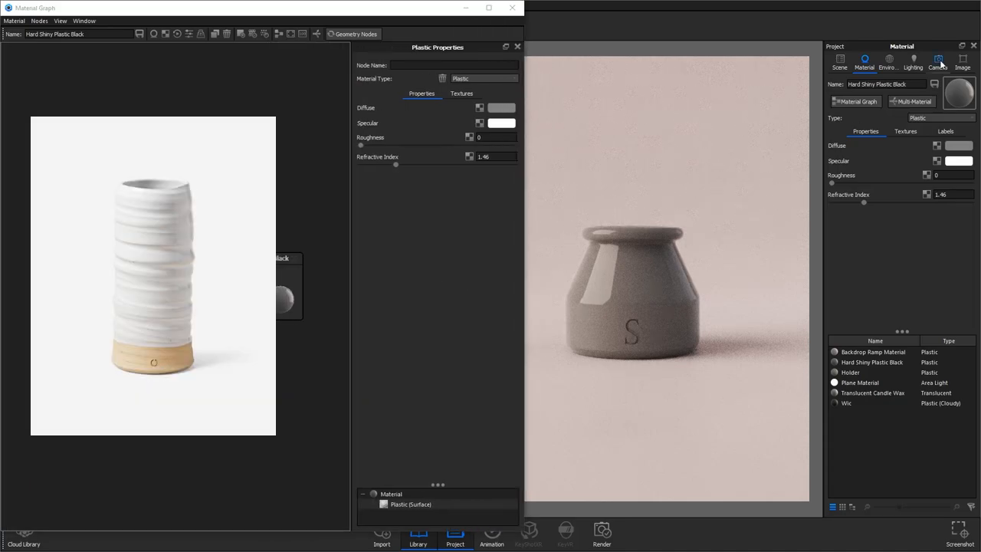
pyautogui.click(938, 63)
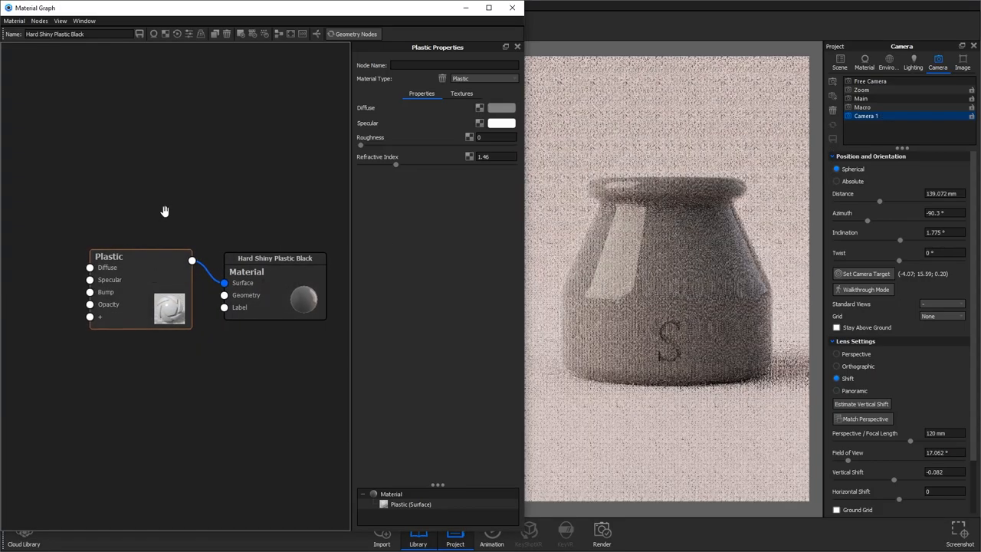
pyautogui.rightClick(165, 211)
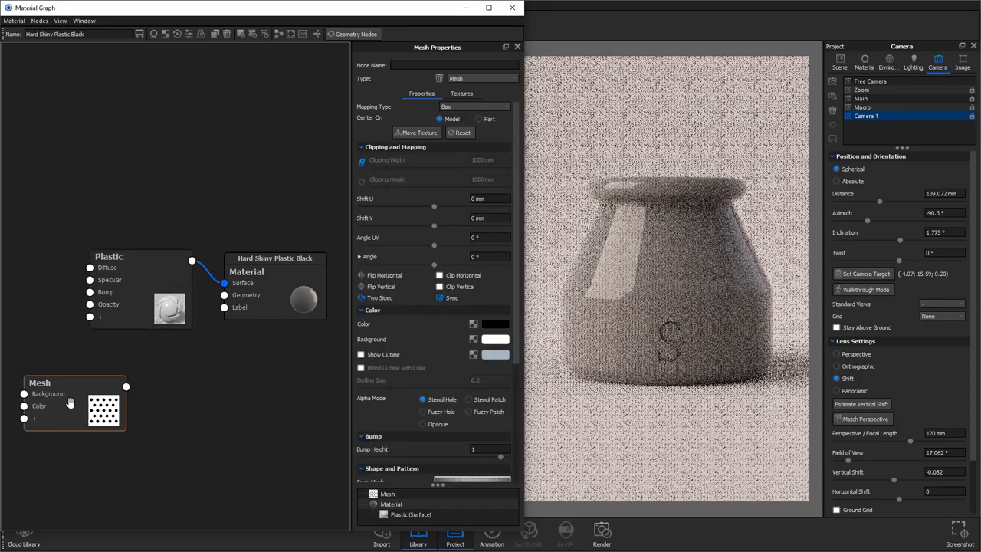
pyautogui.click(69, 391)
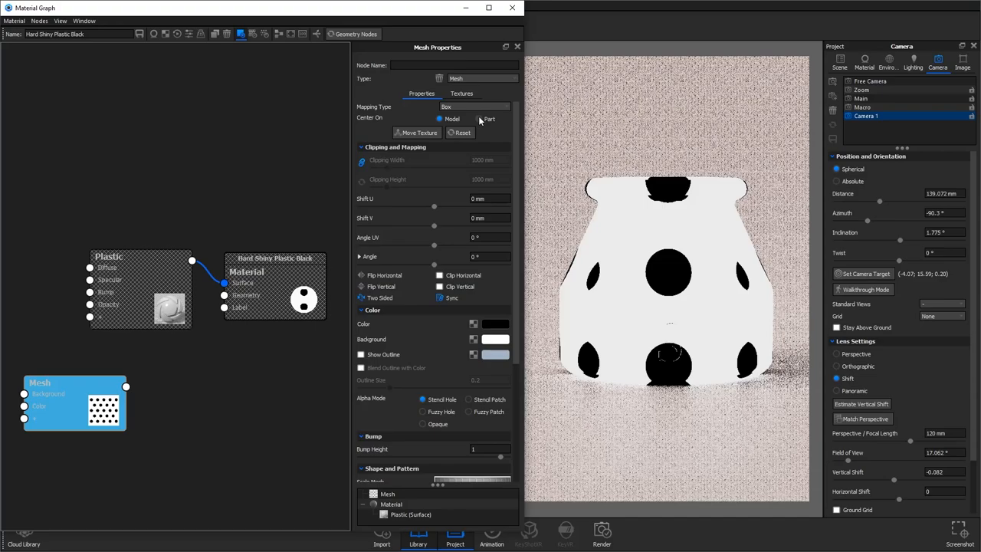
# Set the Mesh texture to Cylinder mapping centered on part, with Line shape
pyautogui.click(475, 107)
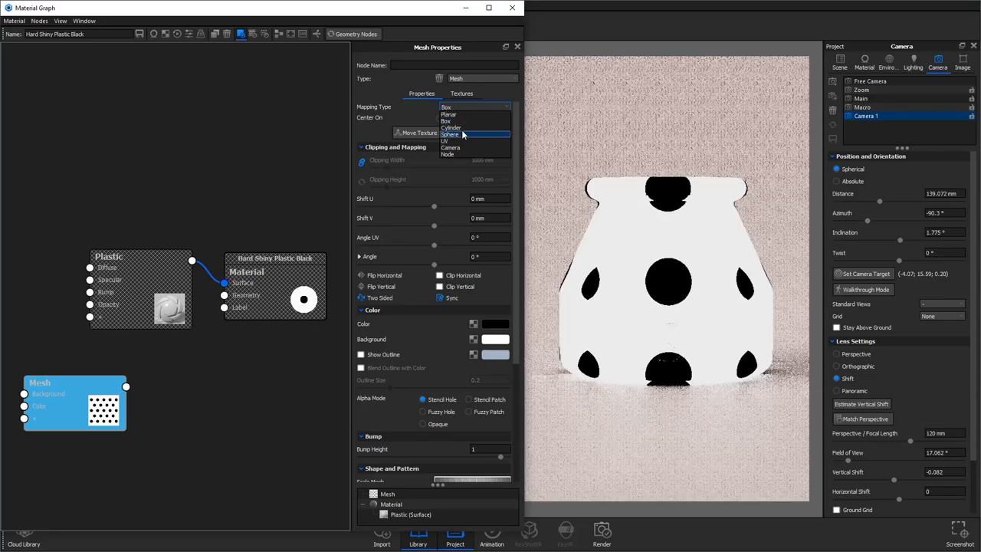
pyautogui.click(450, 127)
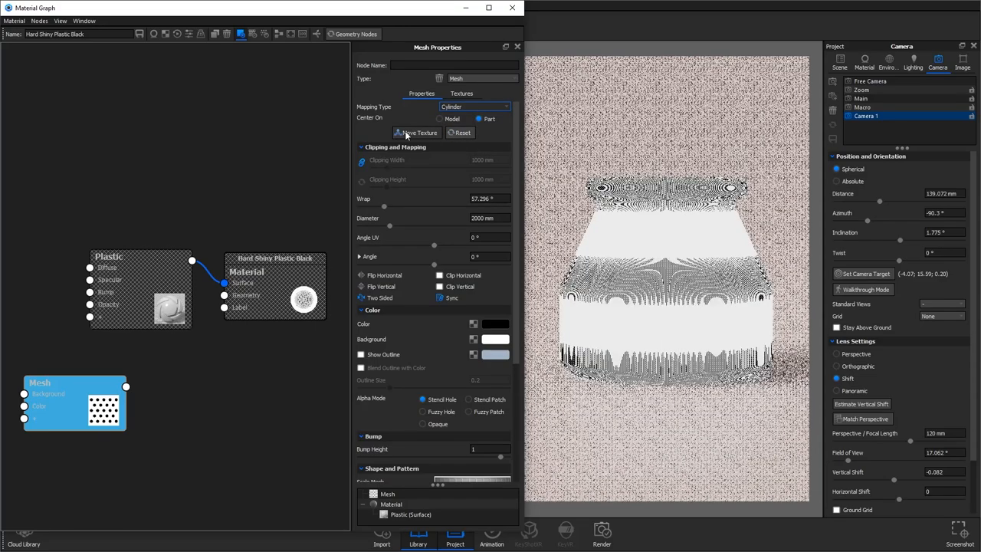
pyautogui.click(417, 132)
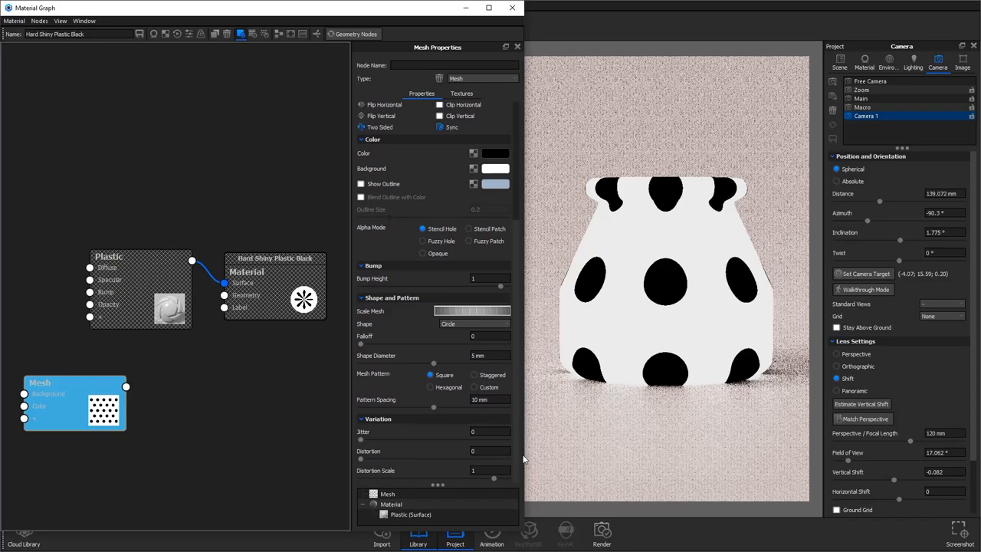
pyautogui.click(472, 324)
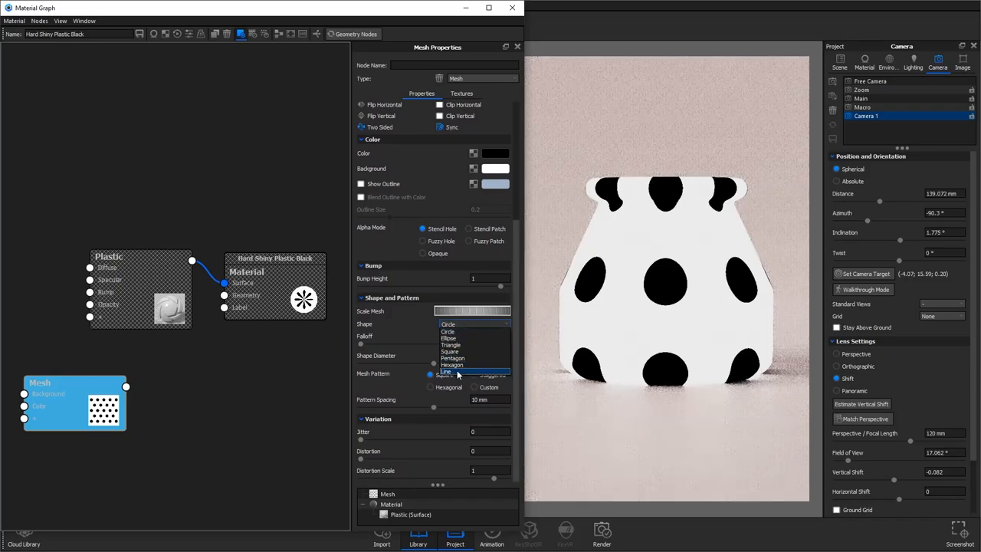
pyautogui.click(446, 371)
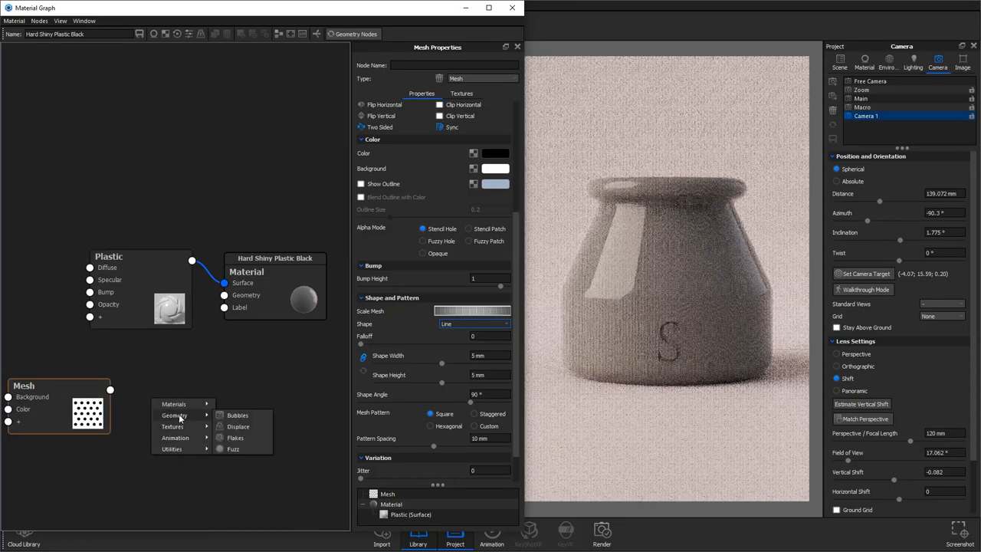
# Link Mesh into a Displace node on Material Geometry with 1 mm displacement height
pyautogui.click(237, 426)
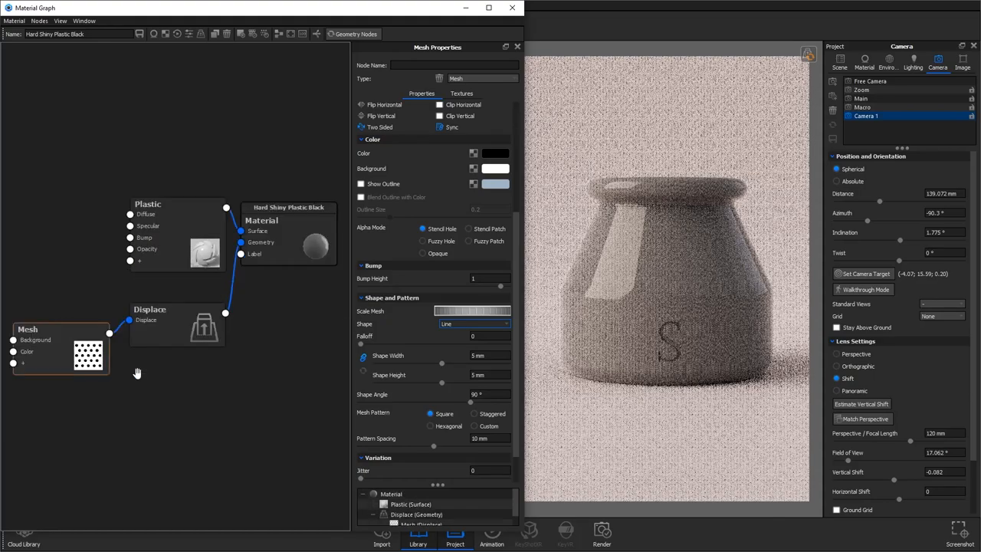
pyautogui.click(176, 318)
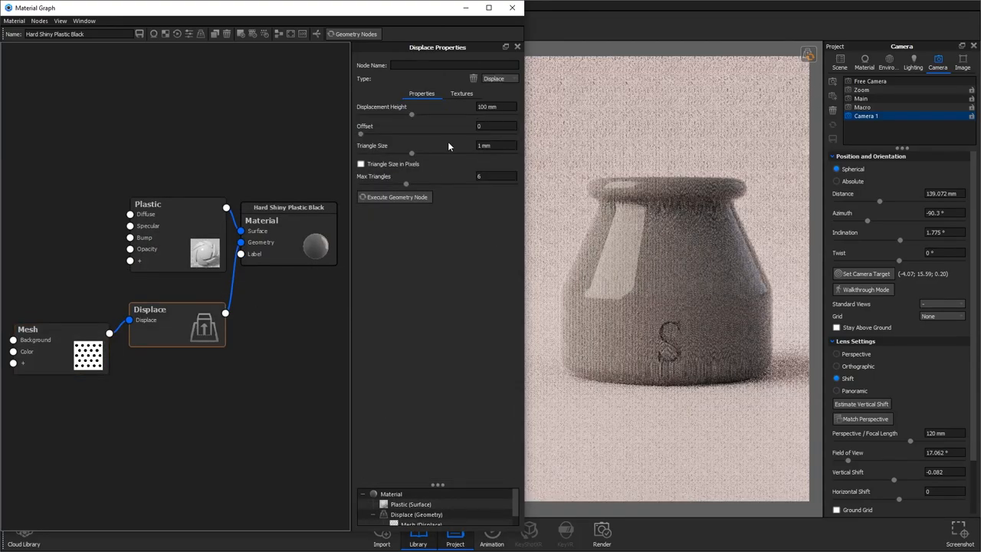
pyautogui.click(397, 197)
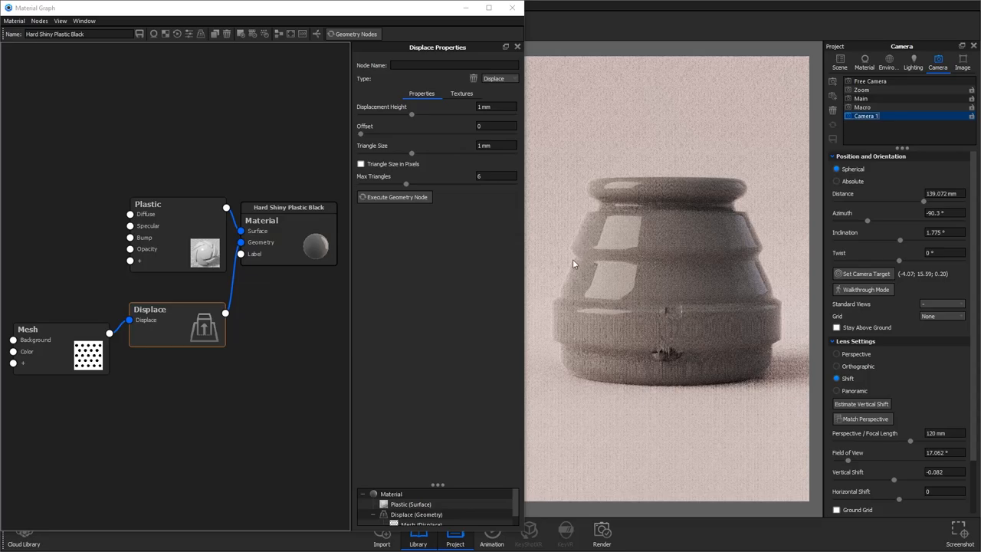
# Give the Mesh lines 2 mm width, height and spacing, falloff 0.9, distortion 0.05, scale 2
pyautogui.click(69, 348)
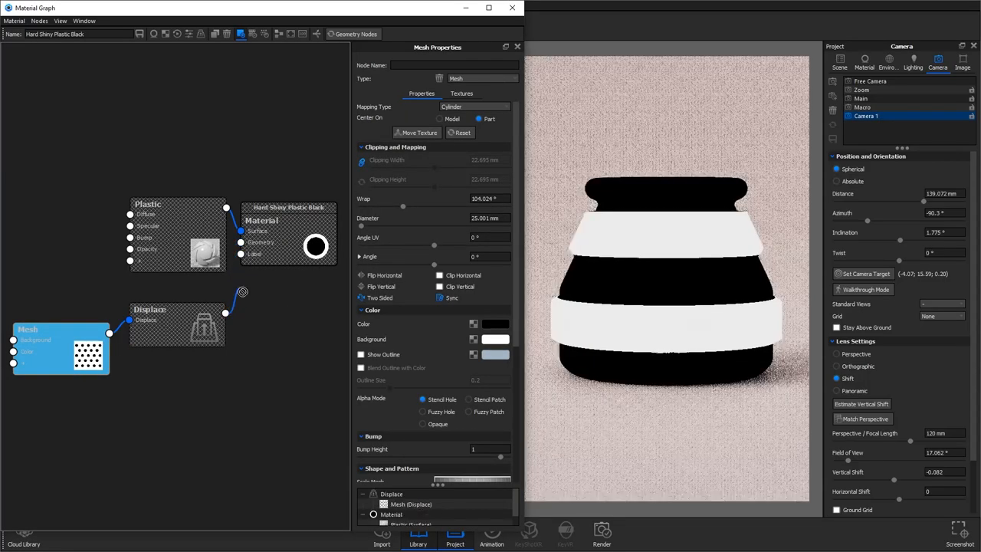
pyautogui.click(808, 53)
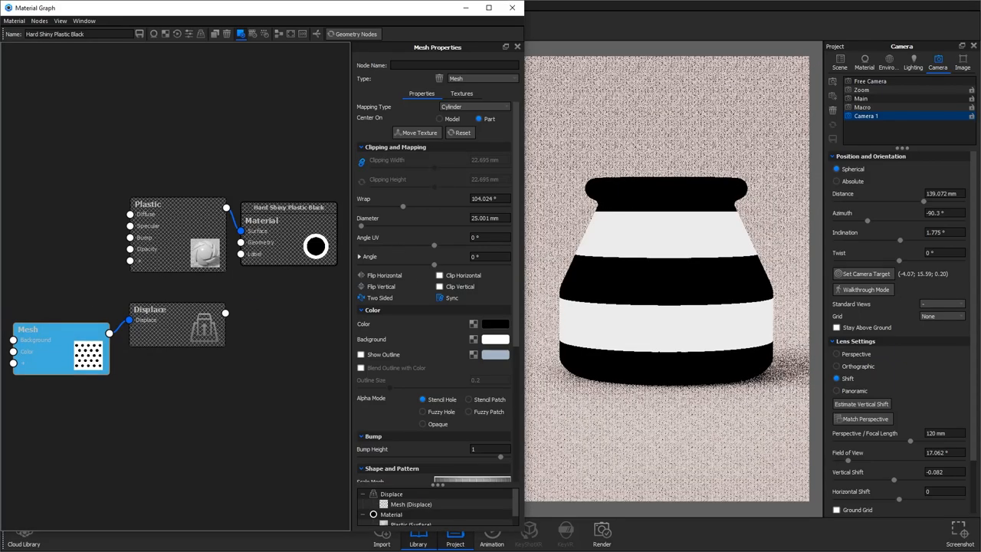
pyautogui.scroll(-3)
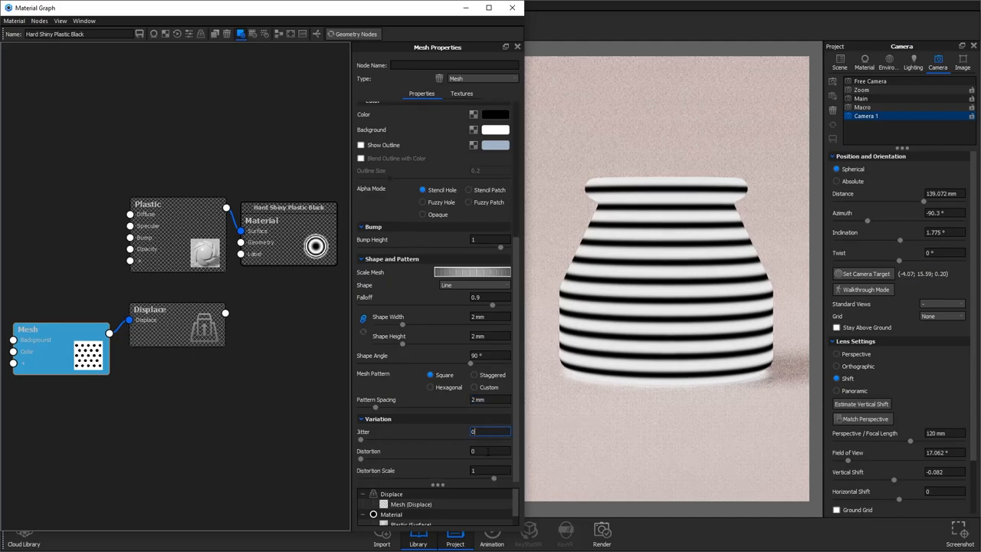
pyautogui.write('0.1')
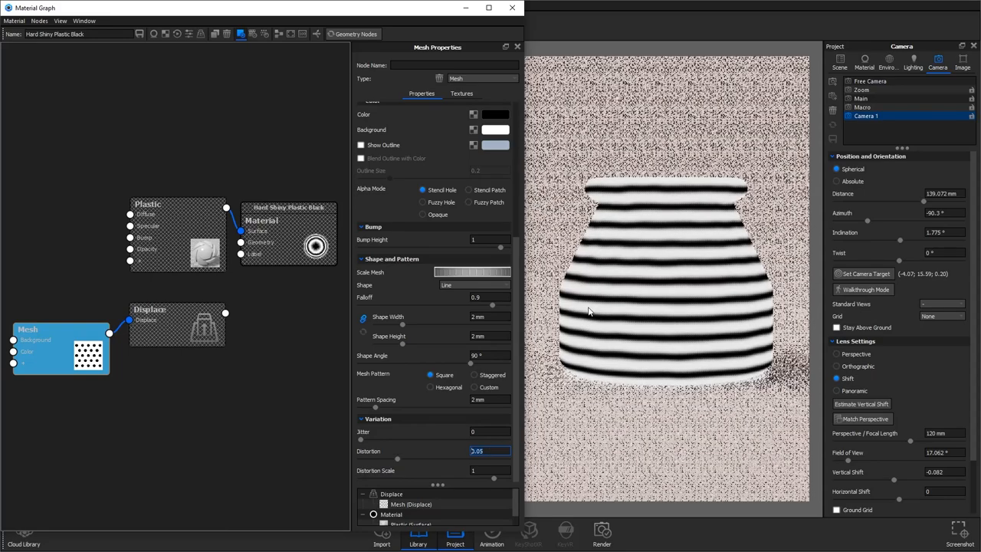
pyautogui.click(489, 470)
pyautogui.write('2')
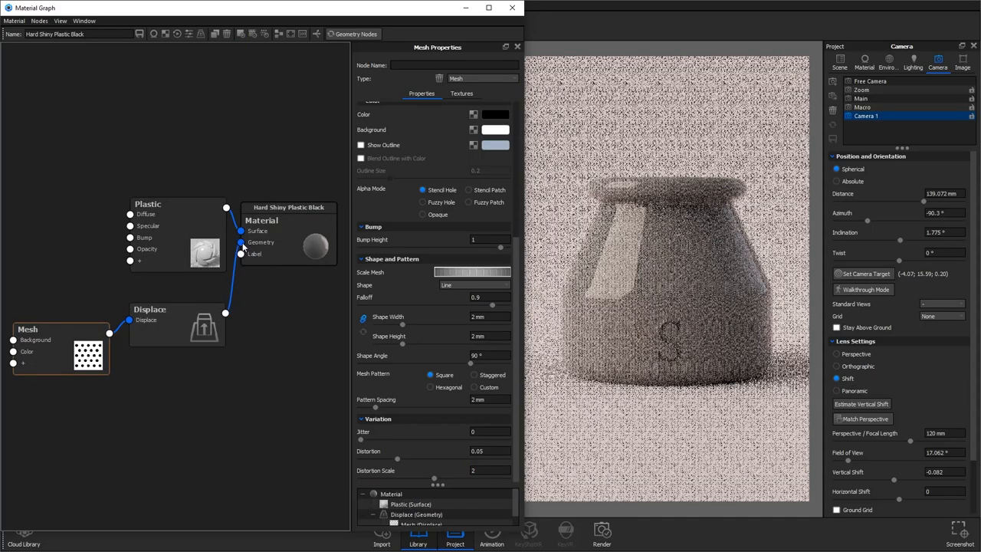
pyautogui.click(176, 309)
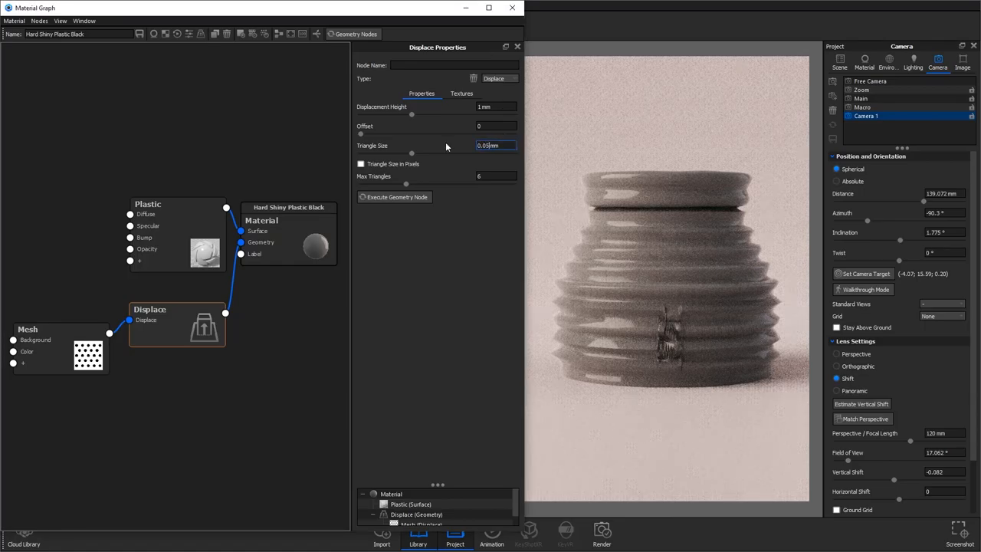
# Set Displace triangle size 0.05 mm, max triangles 10, height 0.2 mm, then re-execute
pyautogui.click(397, 197)
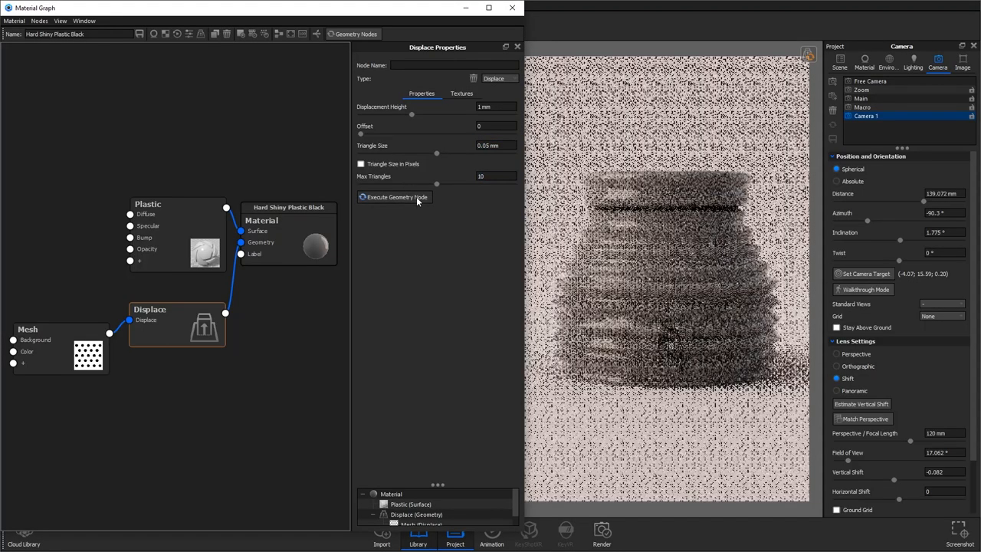
pyautogui.click(394, 197)
pyautogui.write('5.2')
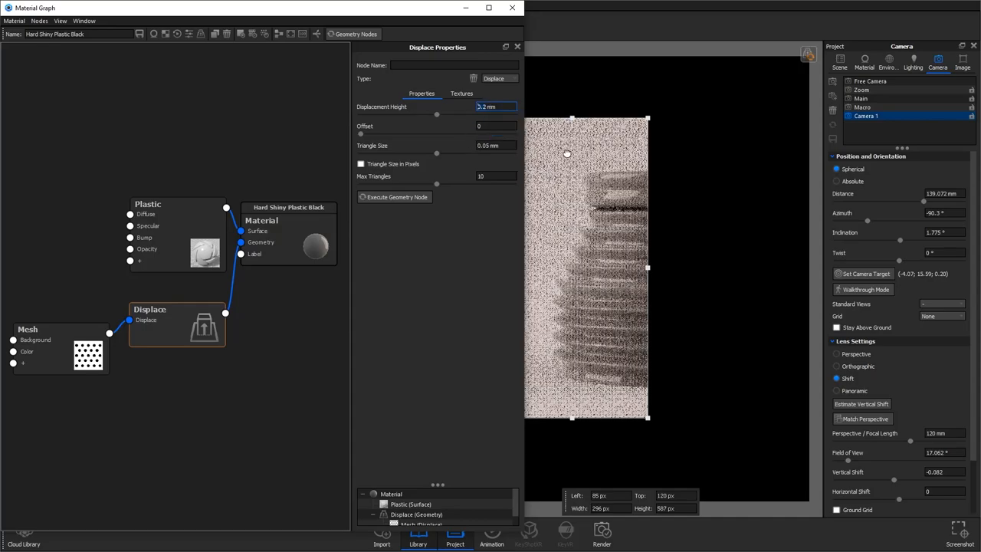
pyautogui.click(397, 197)
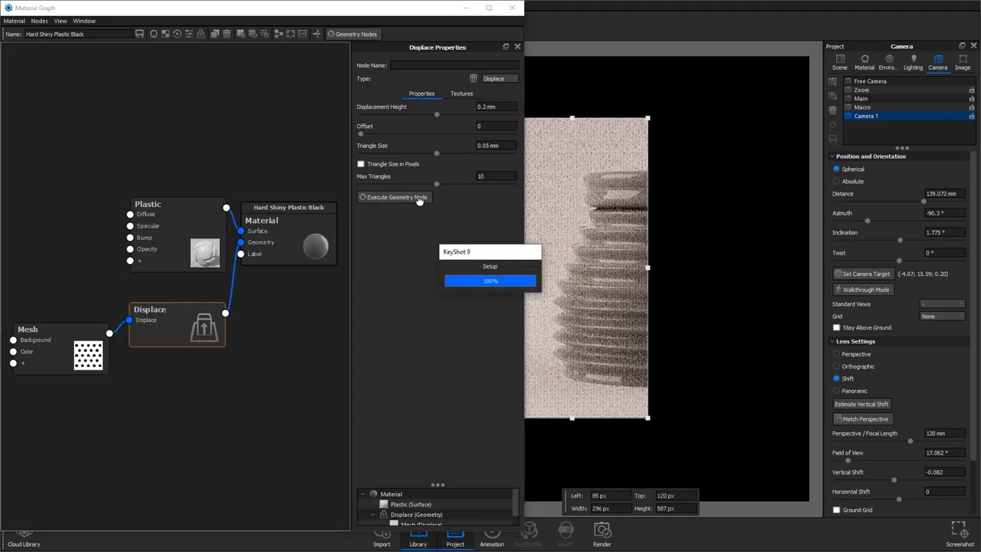
pyautogui.click(397, 197)
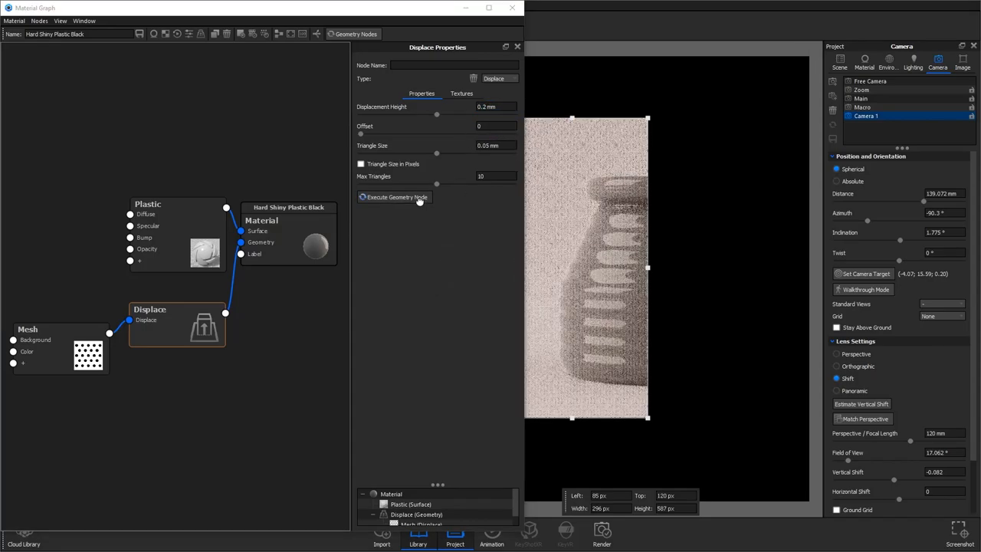
pyautogui.click(397, 197)
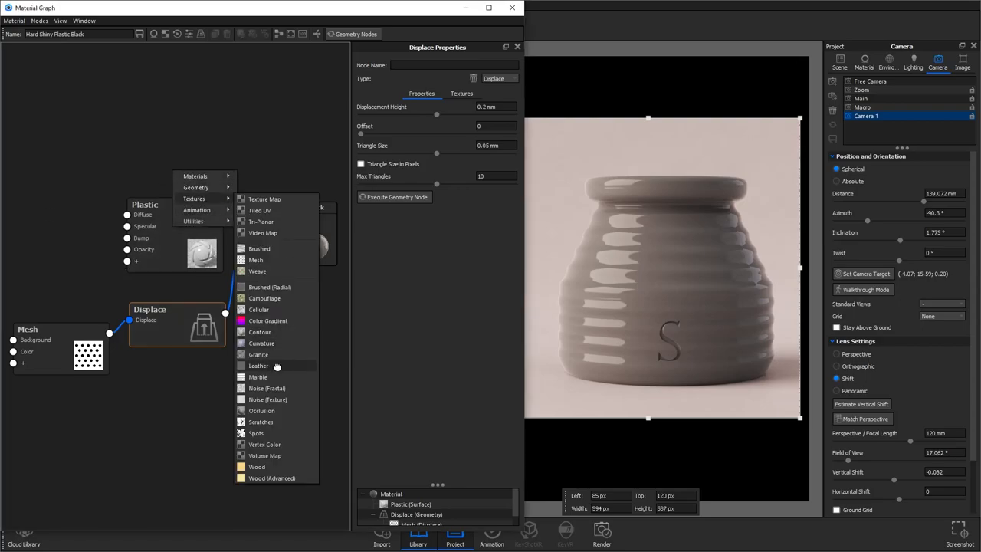
# Connect a Curvature node to Plastic Diffuse with radius 0.2 mm and cutoff 1.5
pyautogui.click(260, 342)
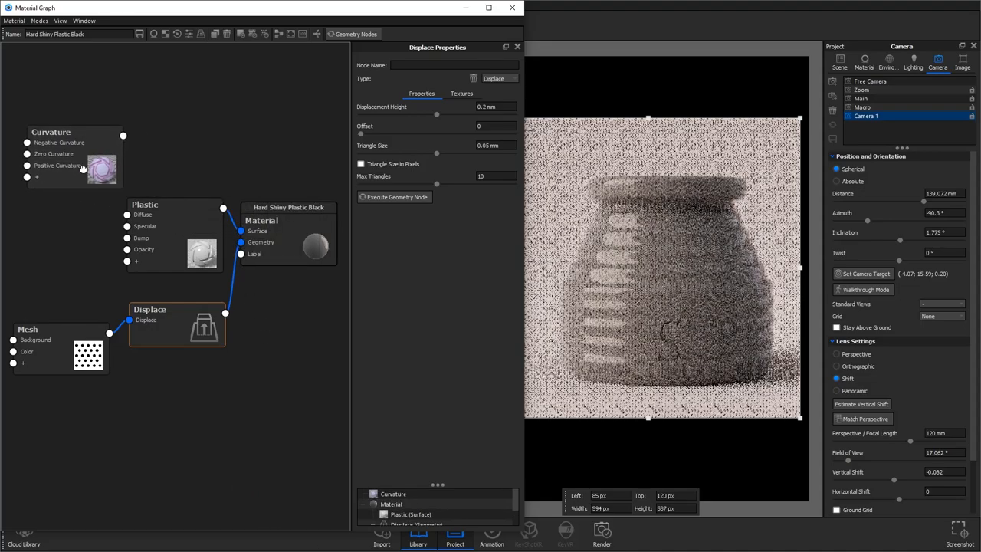
pyautogui.click(57, 146)
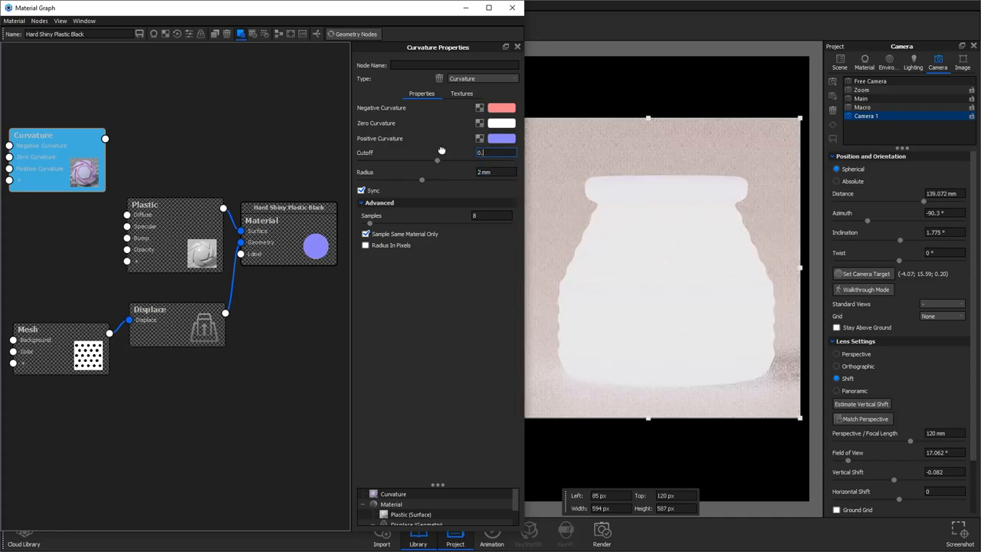
pyautogui.write('0.2')
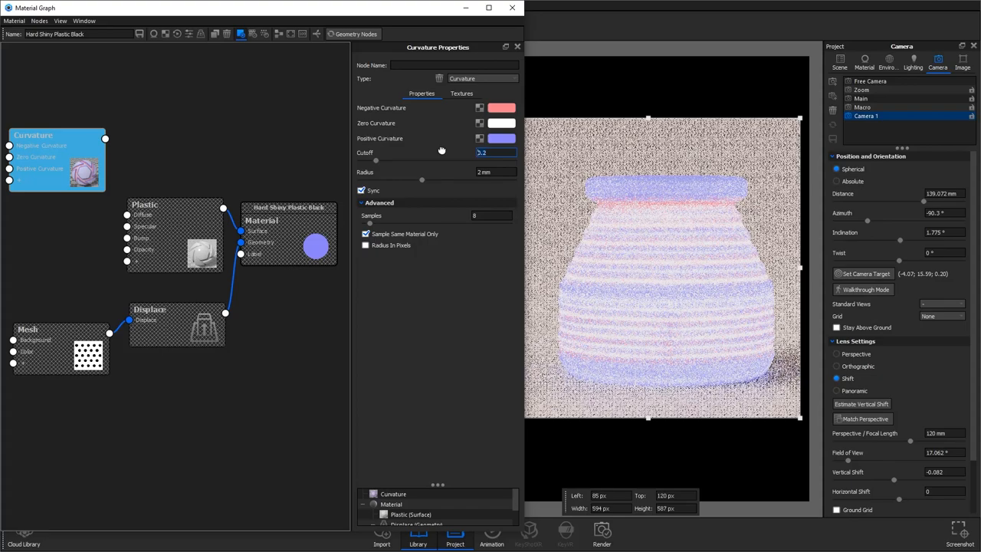
pyautogui.write('1.5')
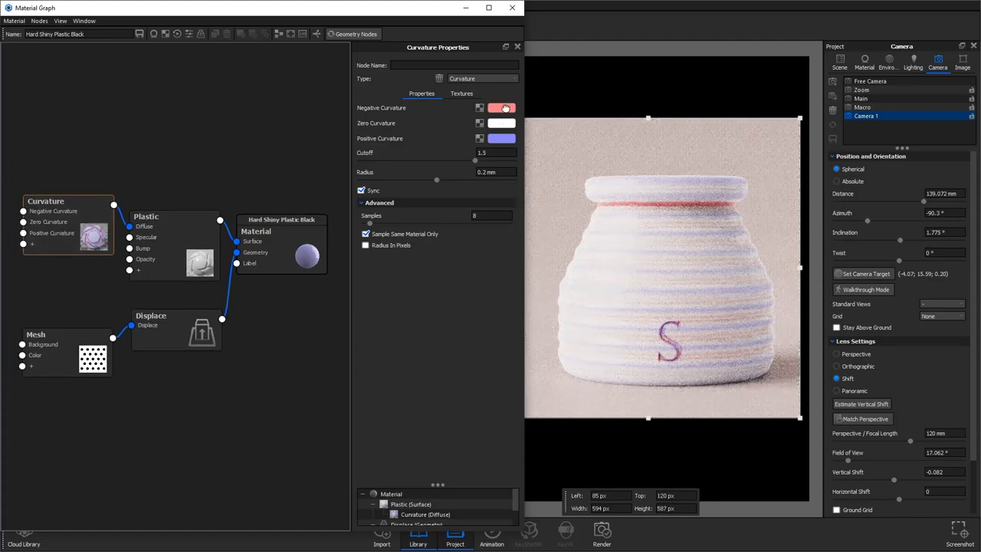
# Pick pale grey swatches for the negative and positive curvature colours
pyautogui.click(501, 108)
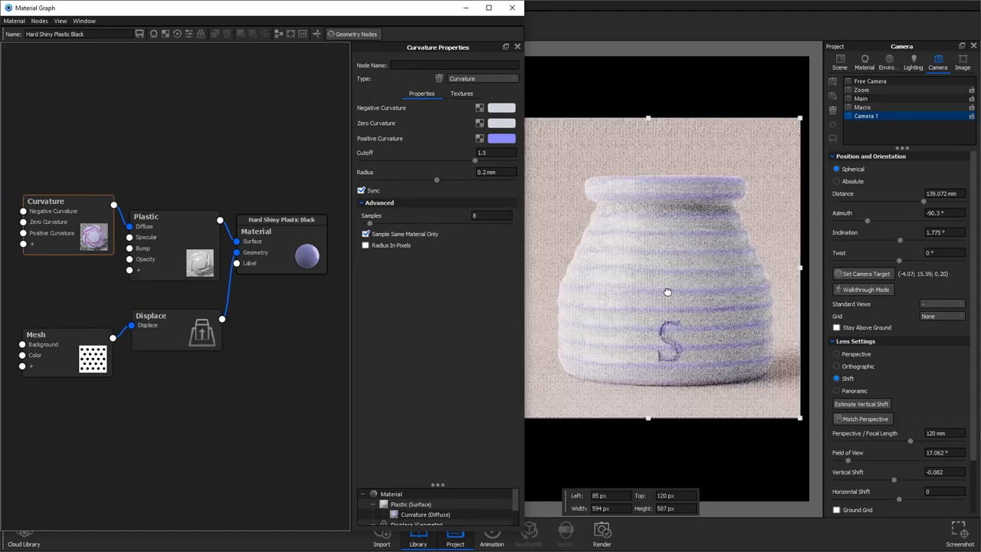
pyautogui.click(501, 138)
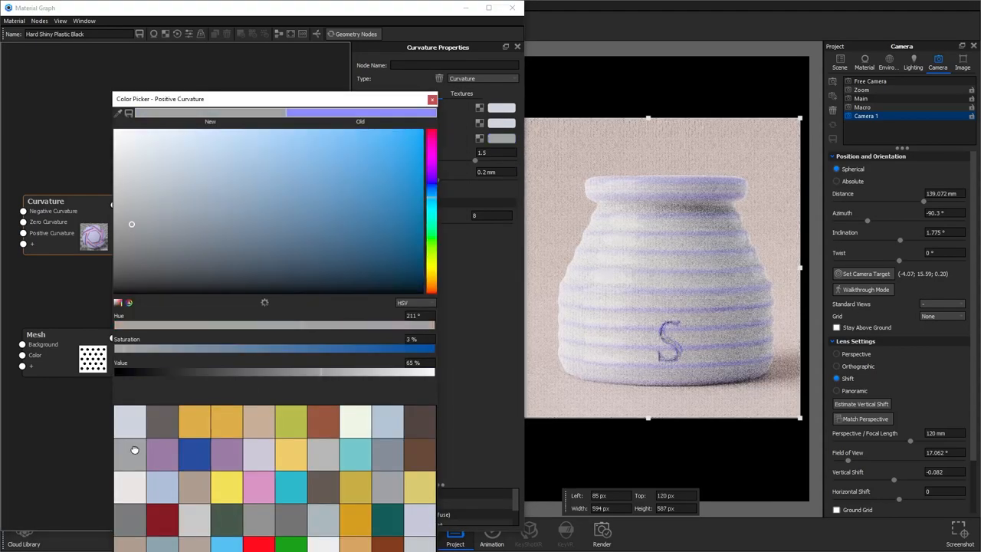
pyautogui.click(433, 98)
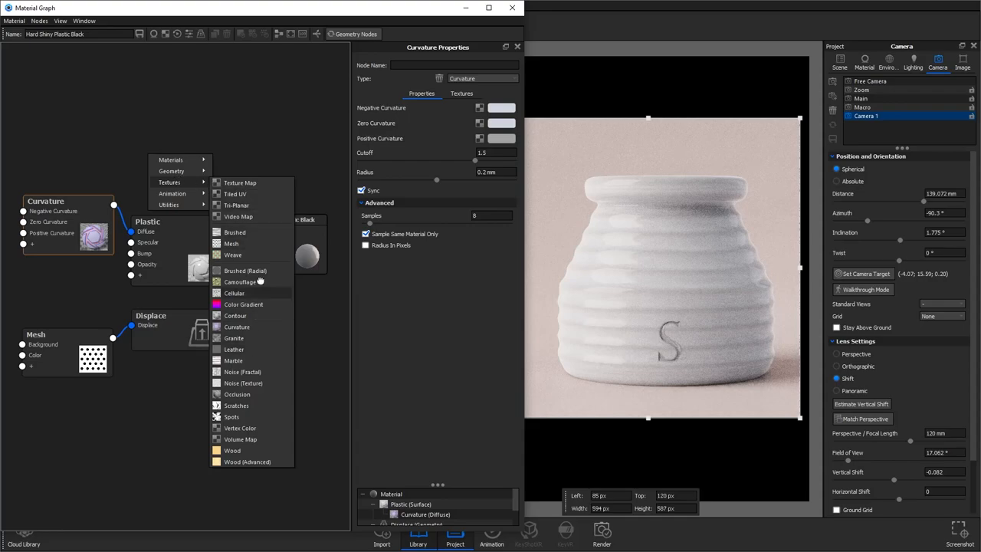
# Wire a Spots texture into Negative and Zero Curvature with density 0.1, falloff 0.3, grey spots
pyautogui.click(231, 416)
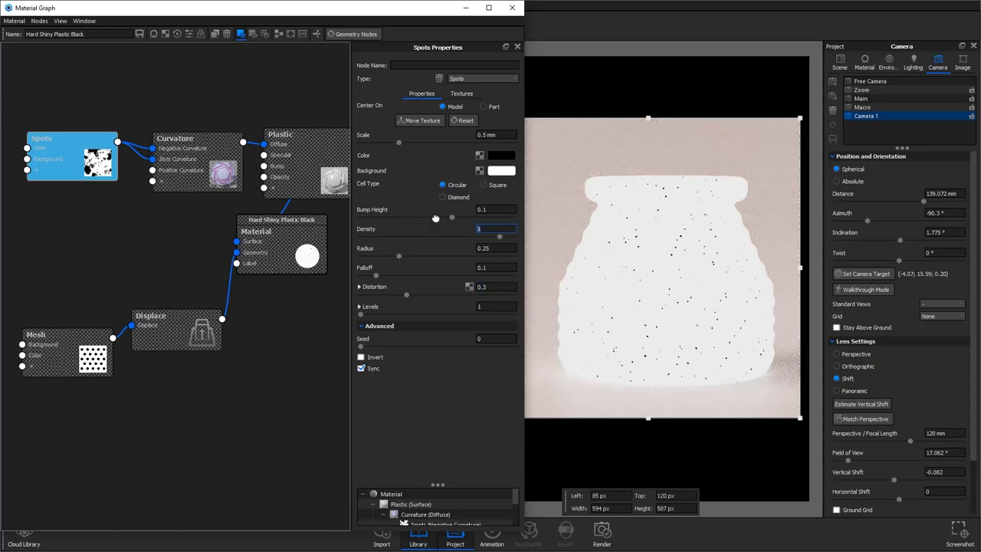
pyautogui.write('0.1')
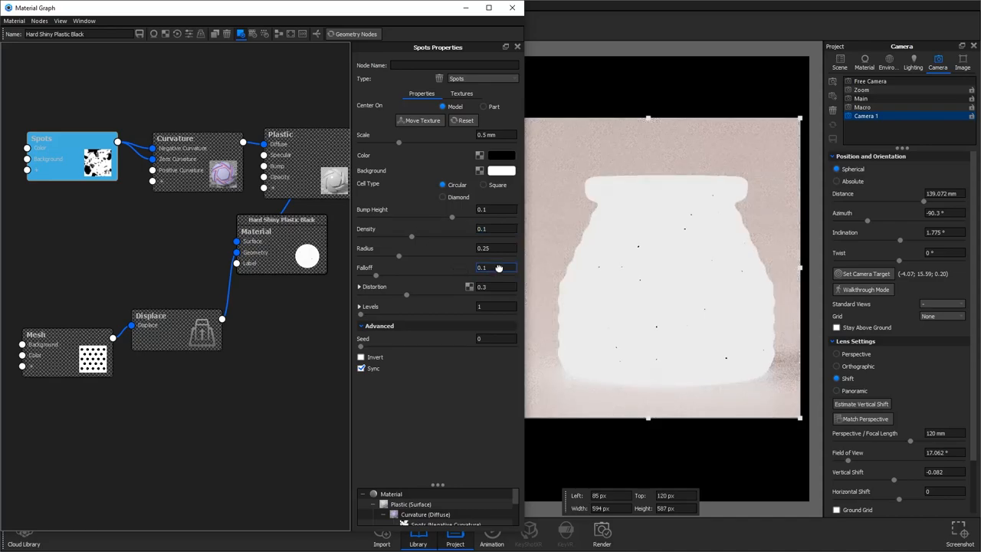
pyautogui.click(501, 170)
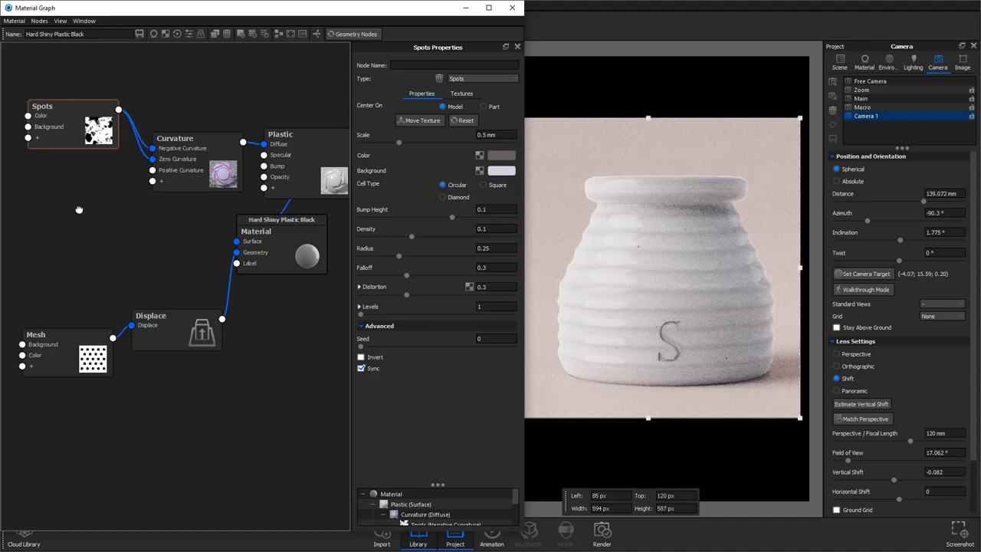
# Feed Noise (Fractal) into Positive Curvature, and composite Curvature over a Brushed (Radial) background
pyautogui.rightClick(79, 209)
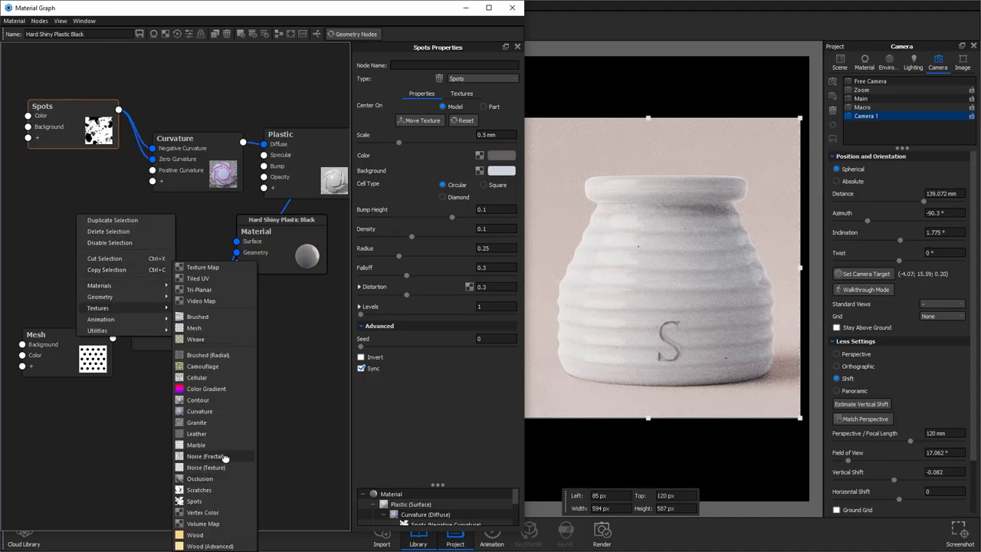
pyautogui.click(206, 456)
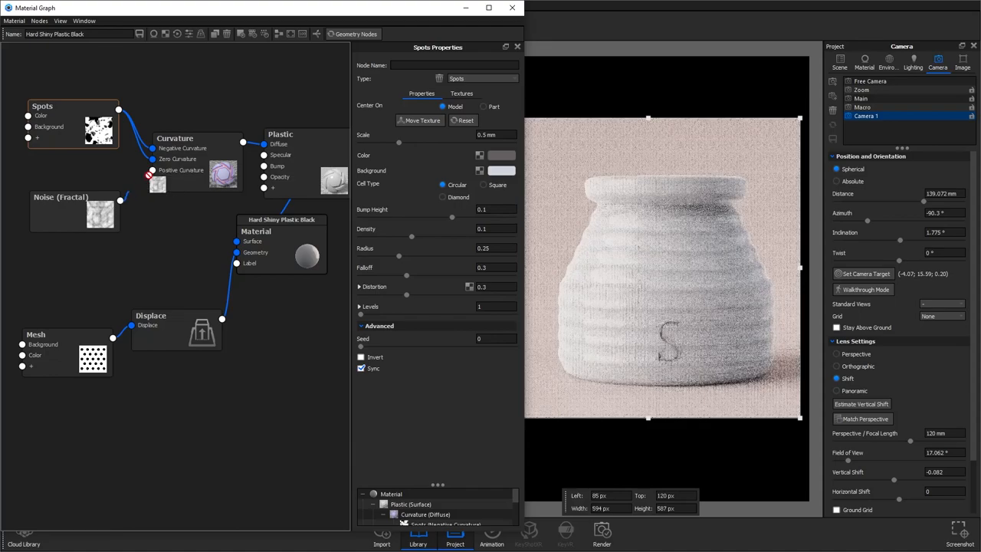
pyautogui.click(74, 211)
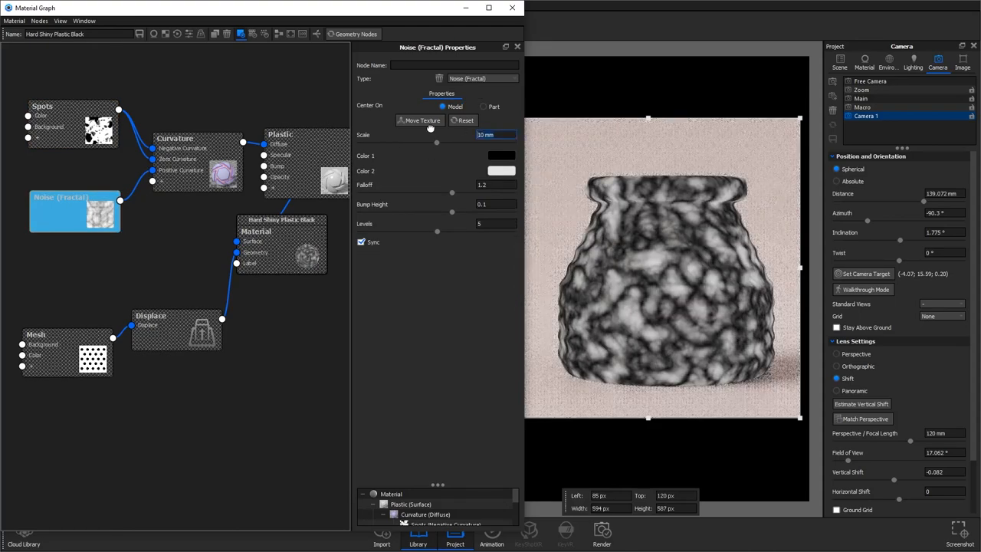
pyautogui.click(501, 155)
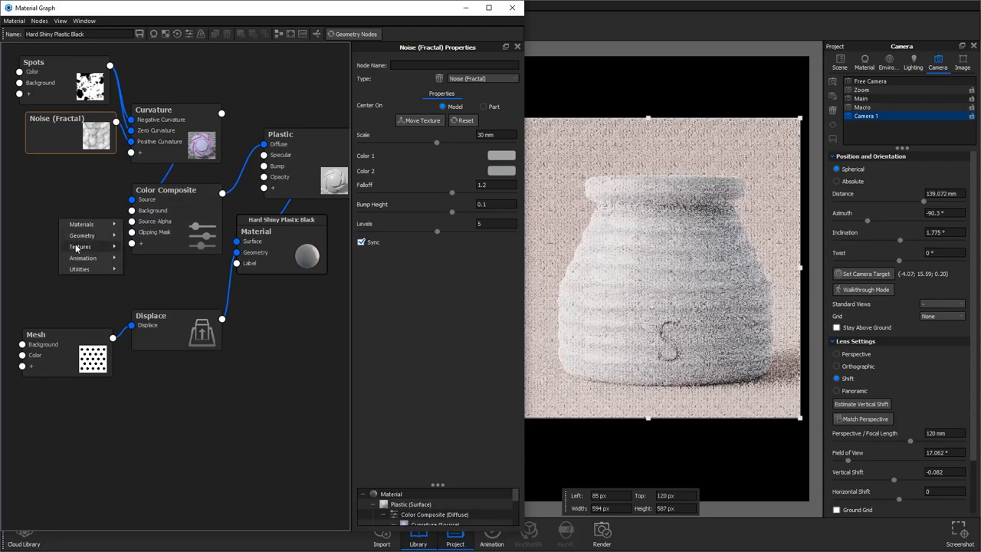
pyautogui.click(79, 246)
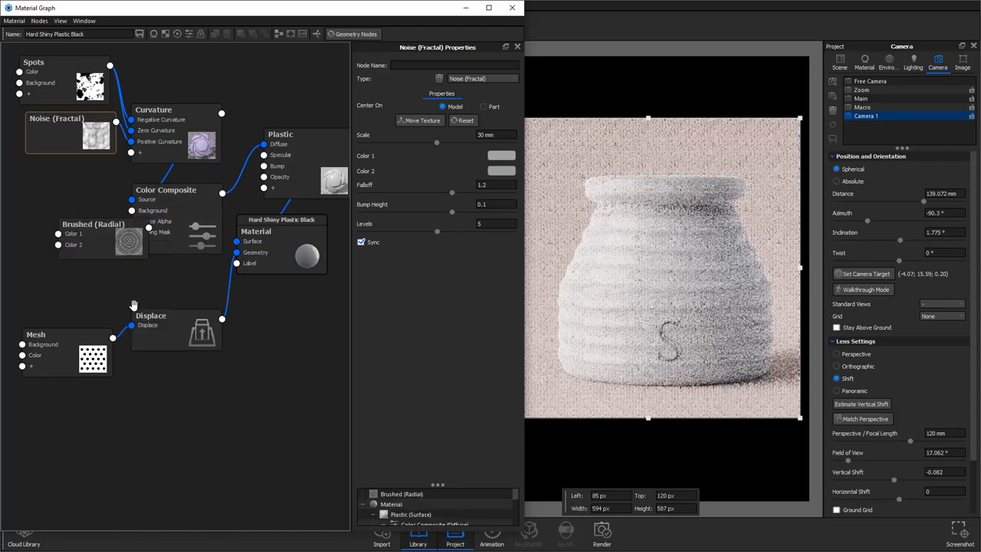
pyautogui.click(92, 224)
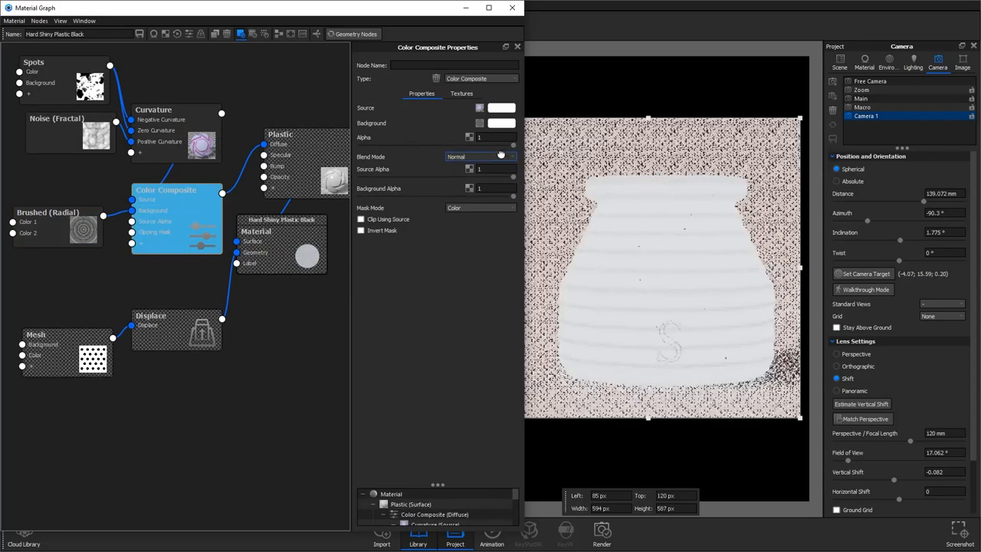
# Try Screen, Hard Light and Overlay, then use Soft Light with background alpha 0.8
pyautogui.click(481, 157)
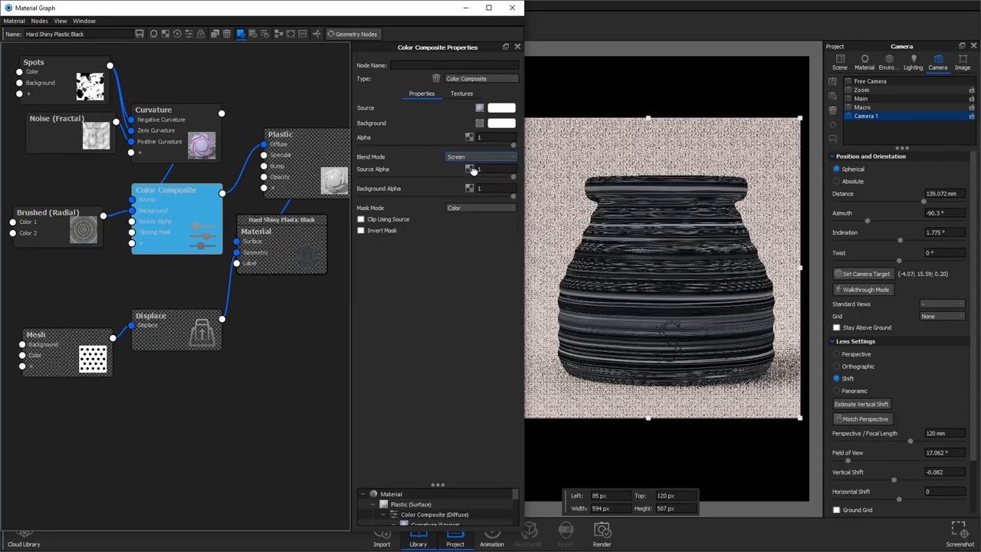
pyautogui.click(479, 156)
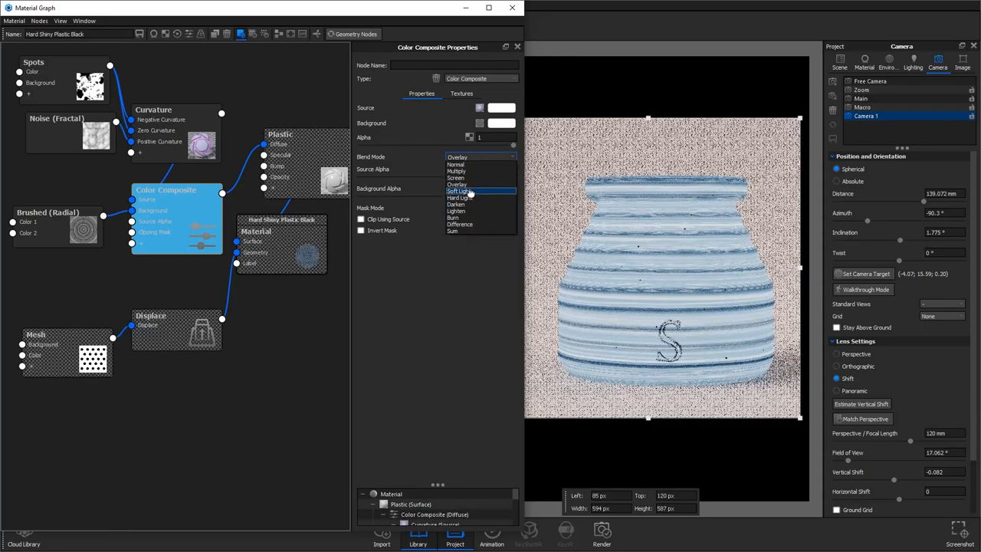
pyautogui.click(458, 197)
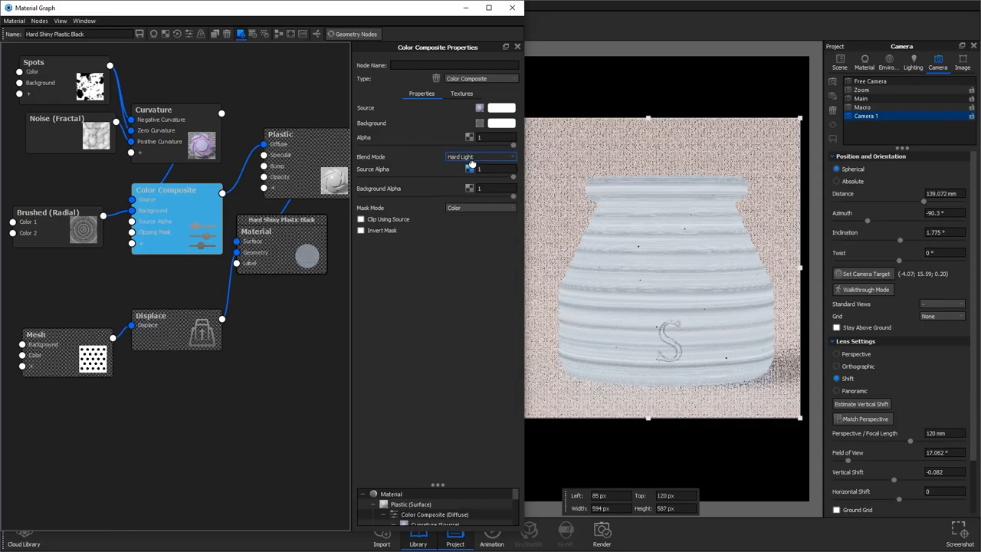
pyautogui.click(478, 156)
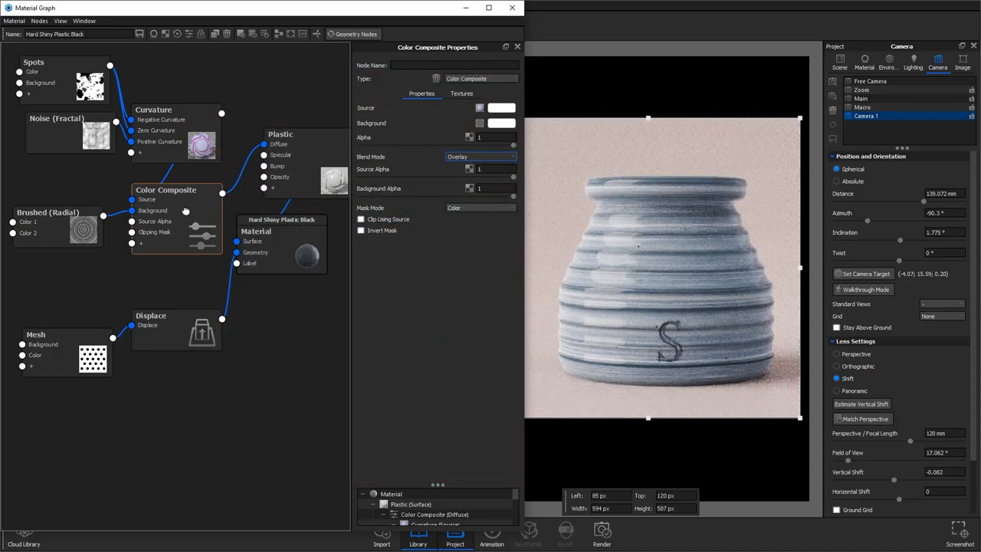
pyautogui.click(481, 156)
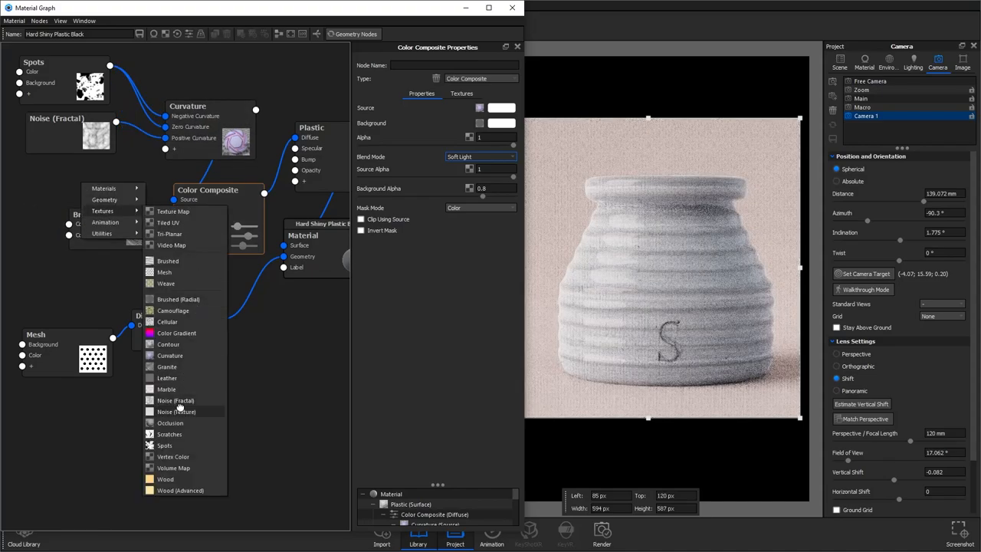
# Feed light Noise (Fractal) nodes into Brushed (Radial) Color 1 and Color 2, plus a third noise
pyautogui.click(178, 298)
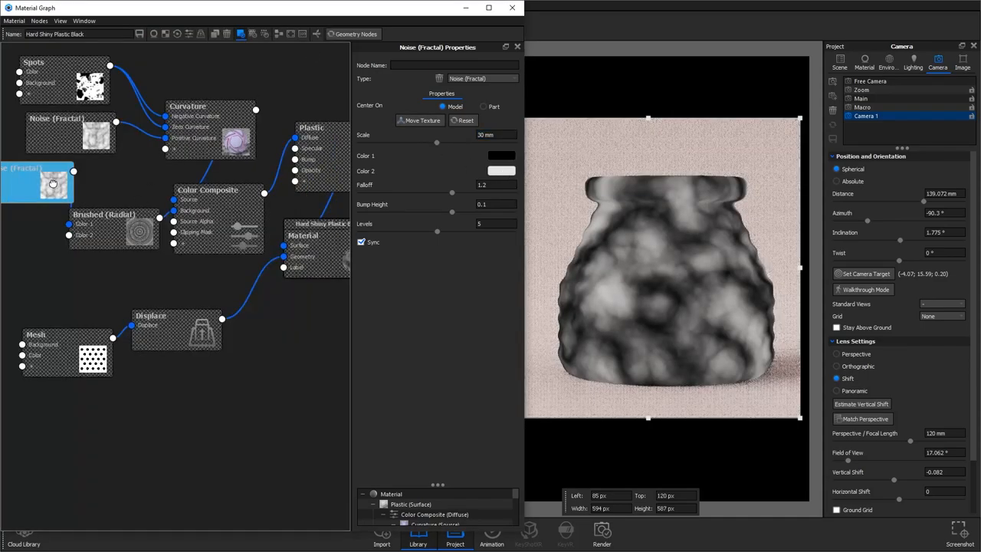
pyautogui.click(502, 171)
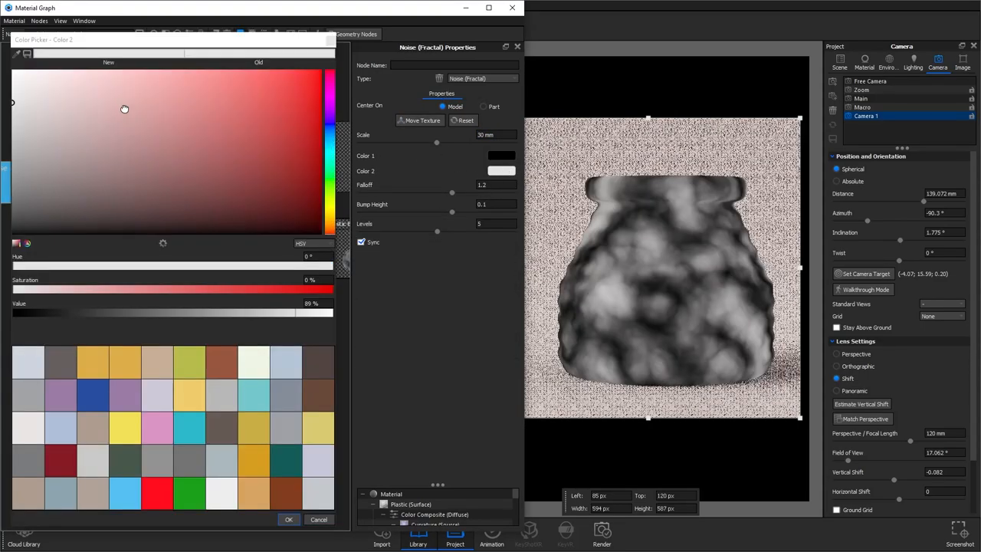
pyautogui.click(289, 519)
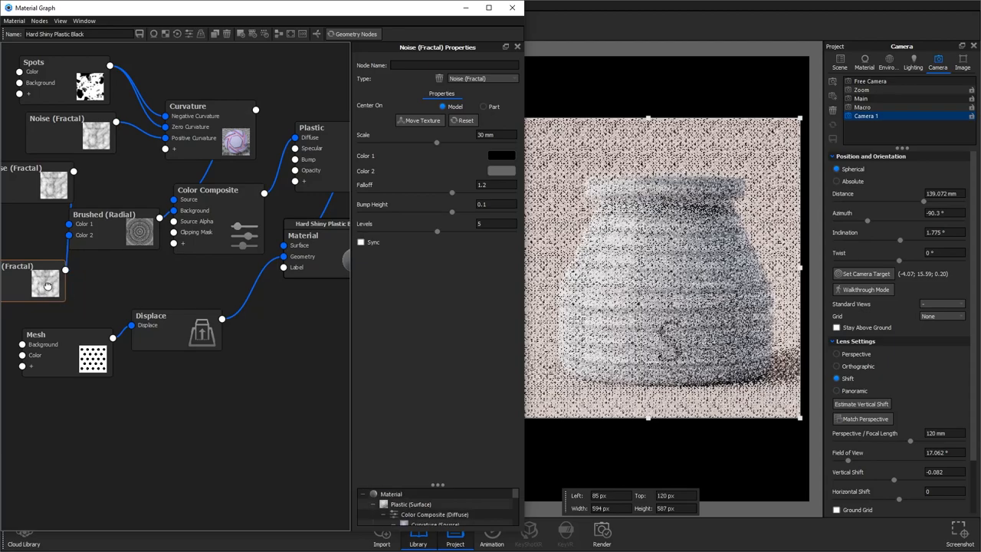
pyautogui.click(501, 155)
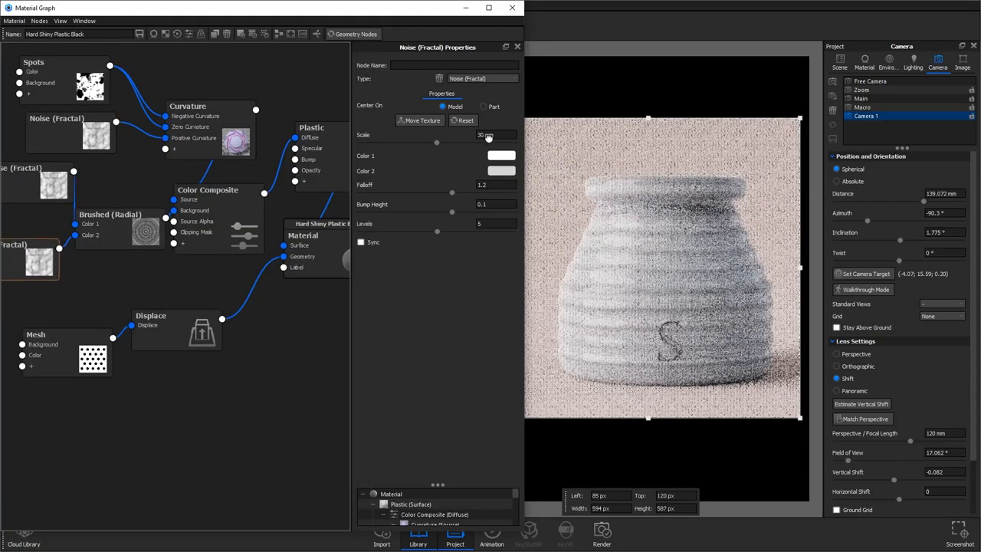
pyautogui.click(121, 231)
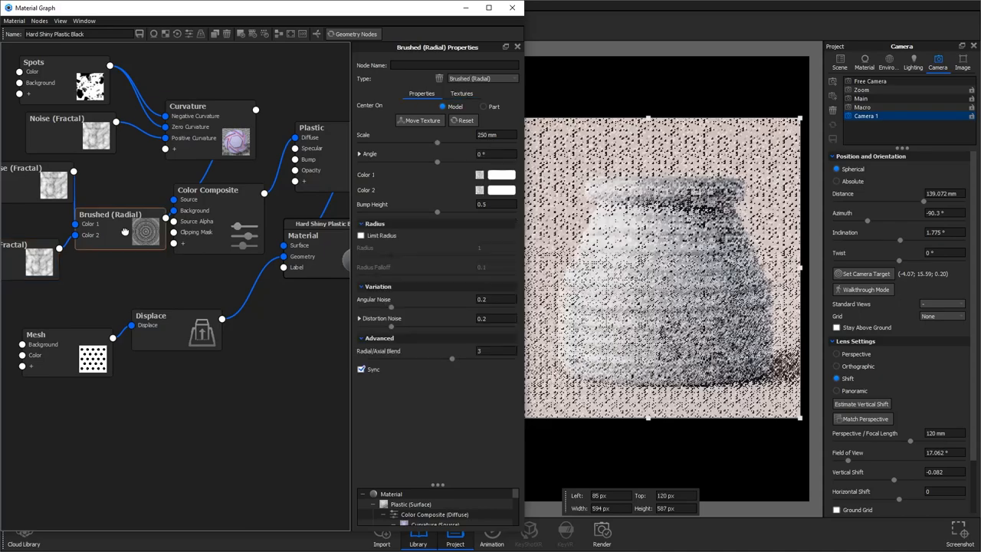
pyautogui.click(110, 214)
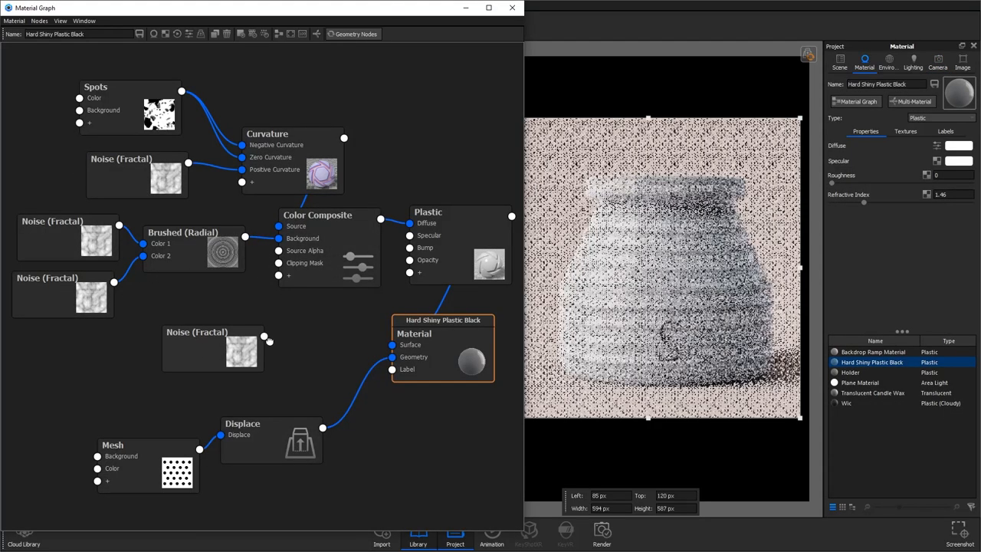
# Wire the extra fractal noise into the Plastic Bump with Bump Height 0.05, then select the spots texture
pyautogui.moveTo(265, 337); pyautogui.dragTo(409, 247)
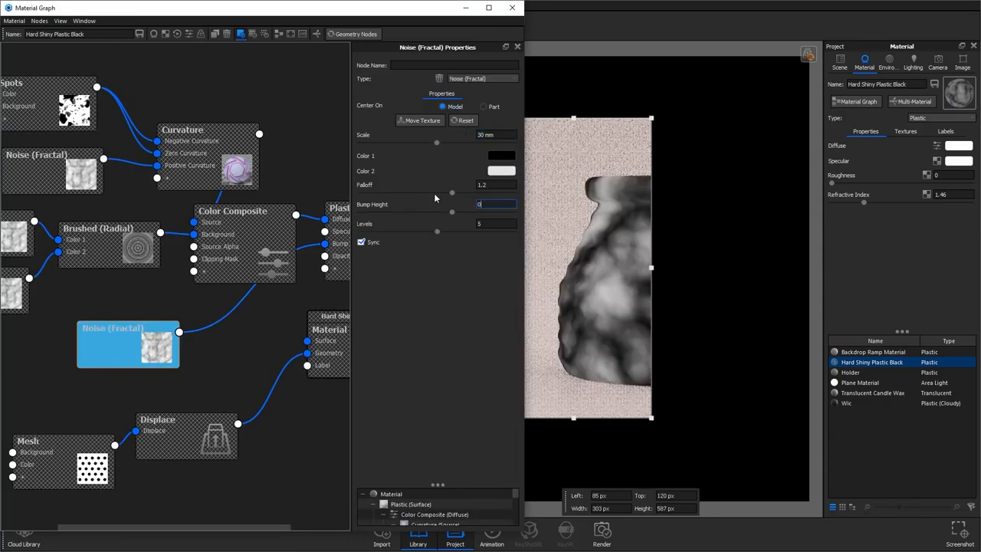
pyautogui.write('0.05')
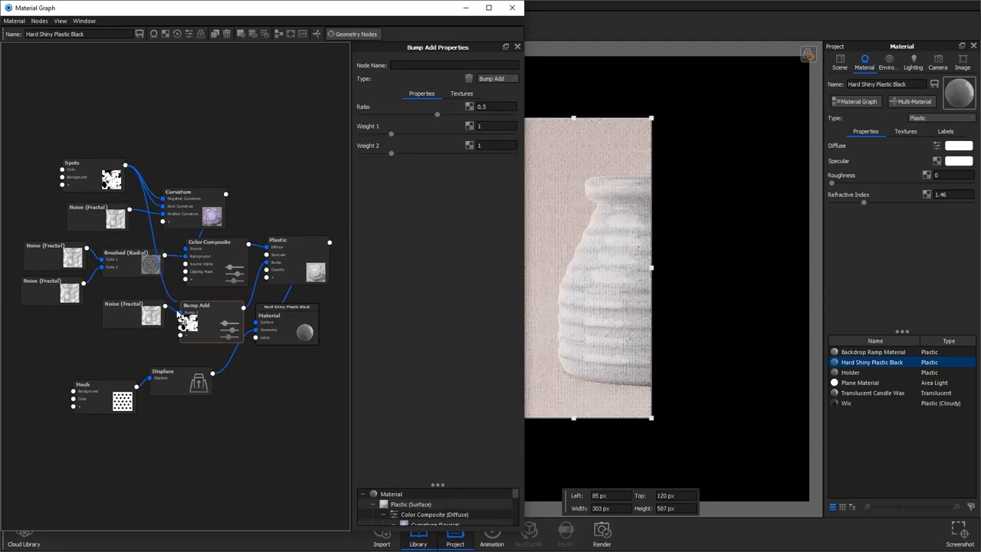
pyautogui.click(92, 163)
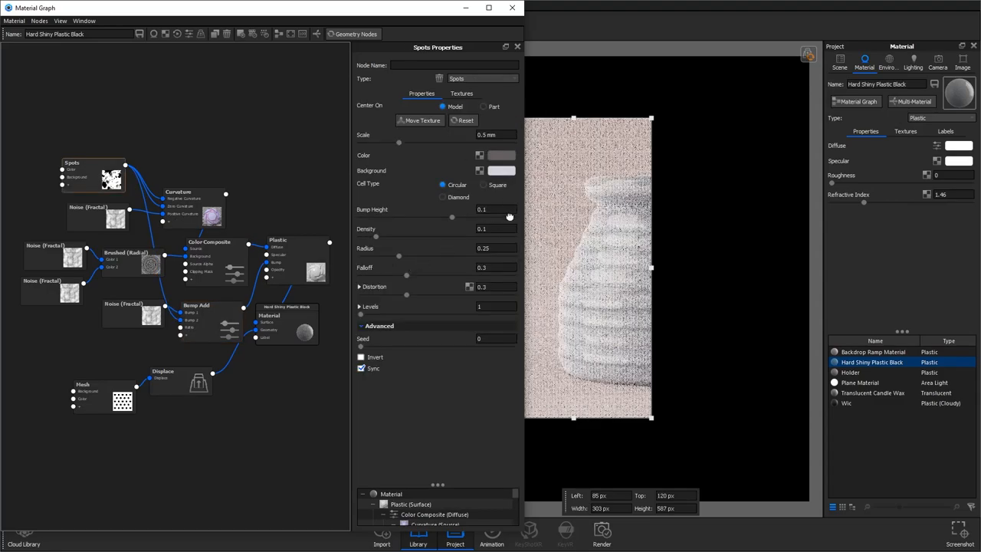
pyautogui.moveTo(488, 211)
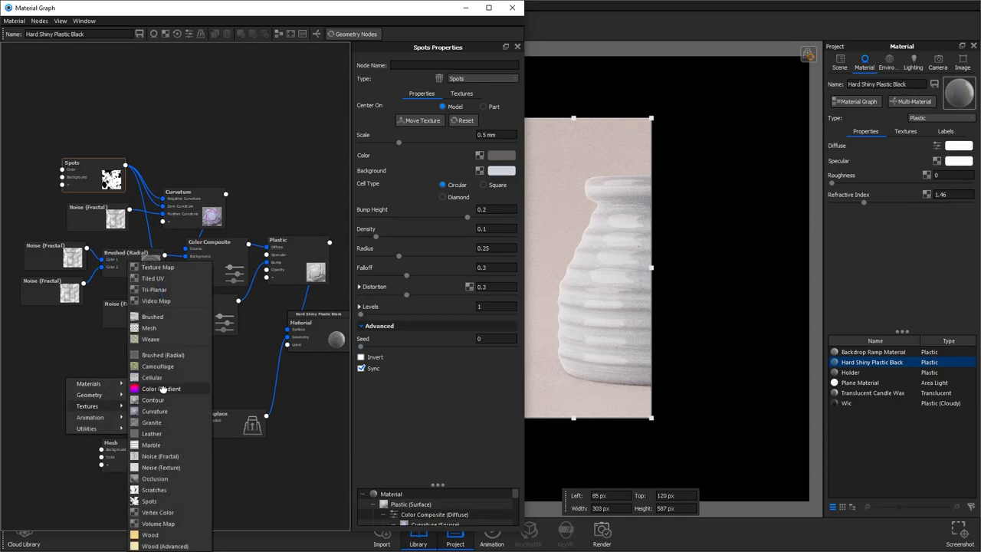
# Add a -90° Color Gradient node and turn off the render Region option
pyautogui.click(161, 388)
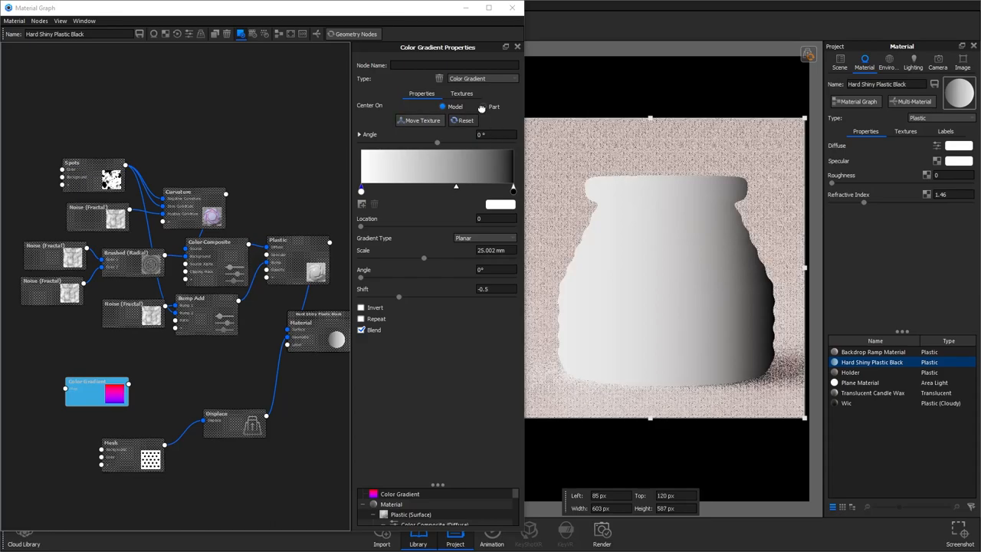
pyautogui.click(483, 106)
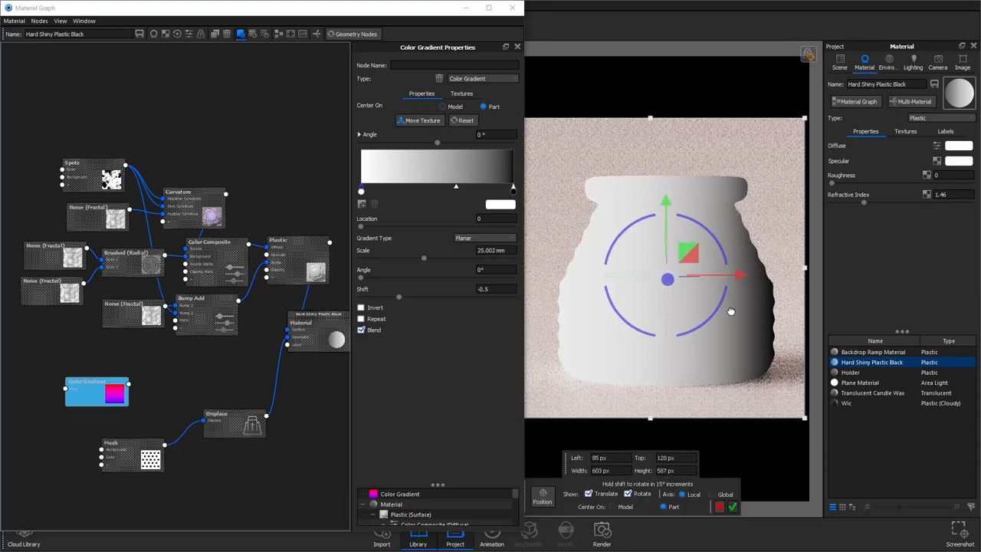
pyautogui.click(602, 533)
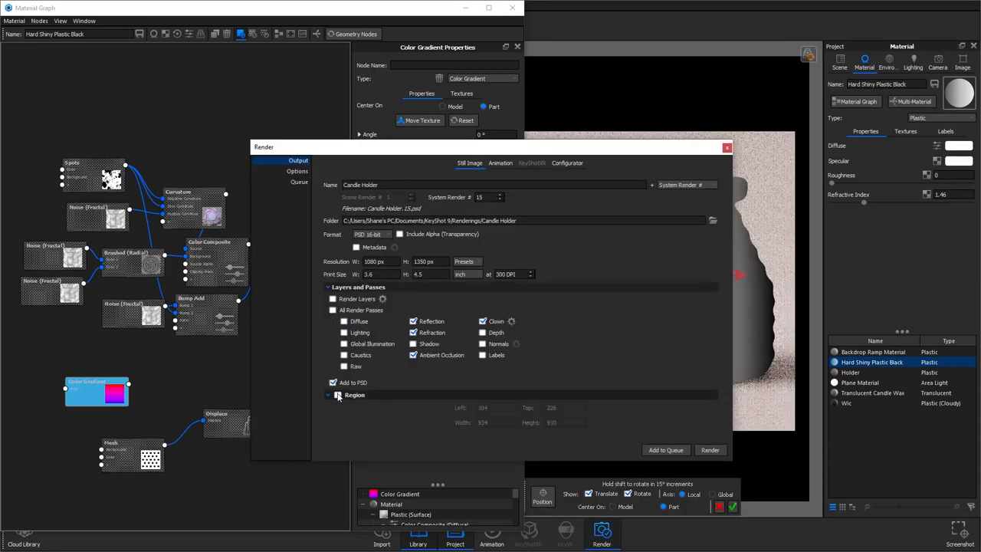
pyautogui.click(727, 147)
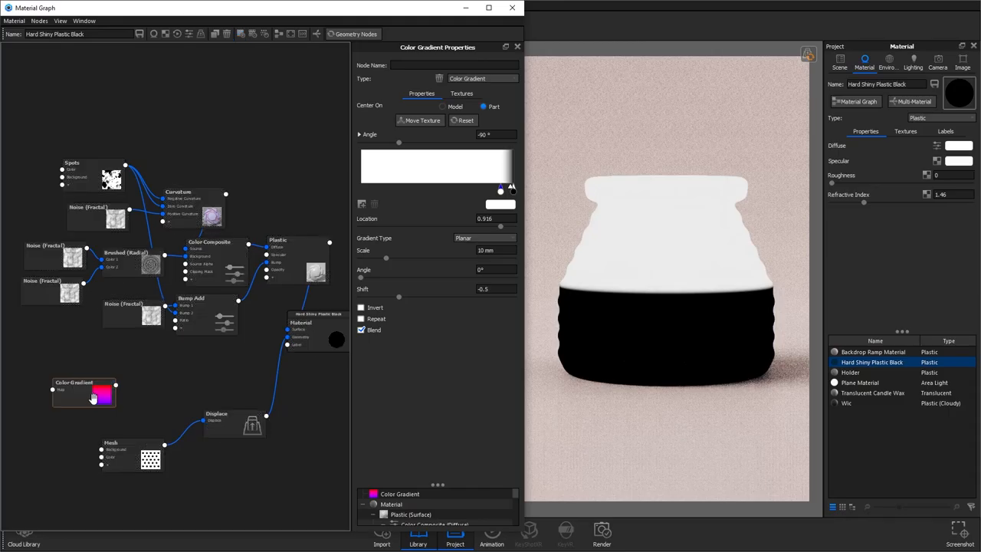
pyautogui.click(157, 432)
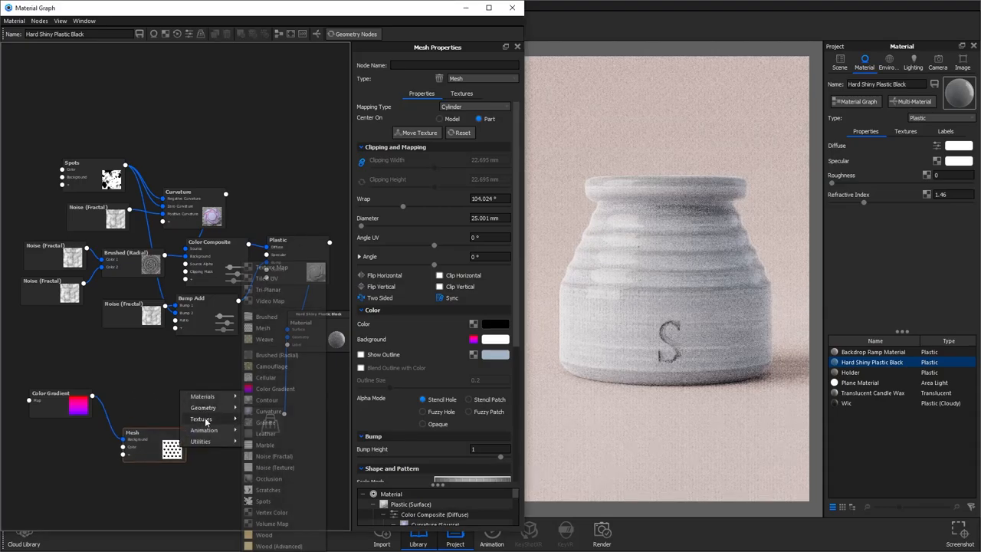
# Add a second Plastic layer whose Opacity is driven by the inverted gradient
pyautogui.click(203, 396)
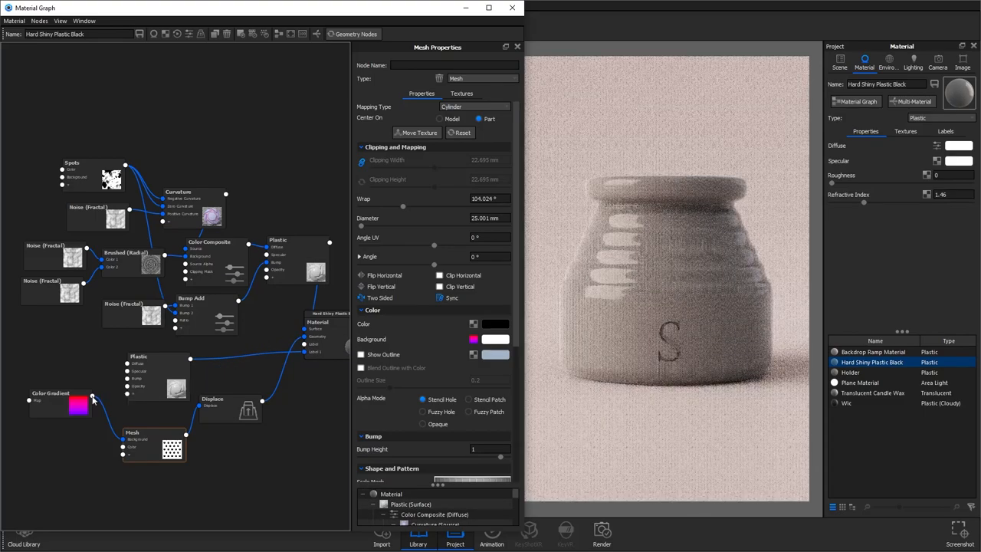
pyautogui.moveTo(50, 393); pyautogui.dragTo(25, 405)
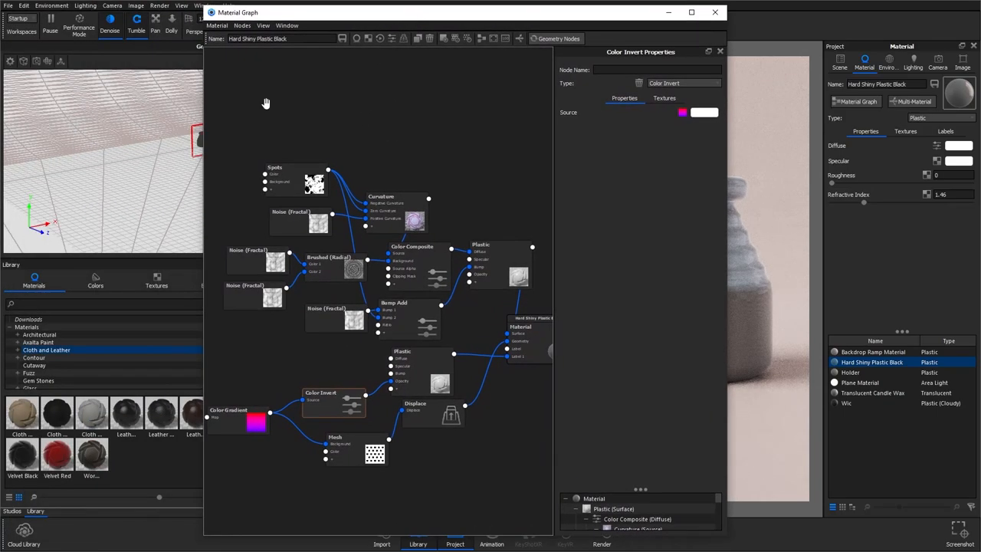
pyautogui.click(157, 281)
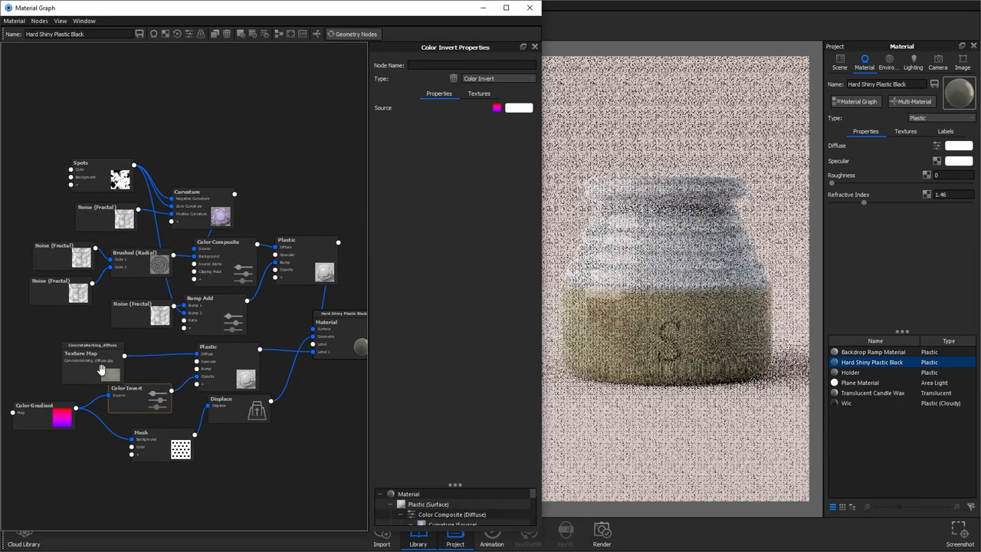
# Map the ConcreteKerbing texture as Cylinder and lower its contrast
pyautogui.click(92, 354)
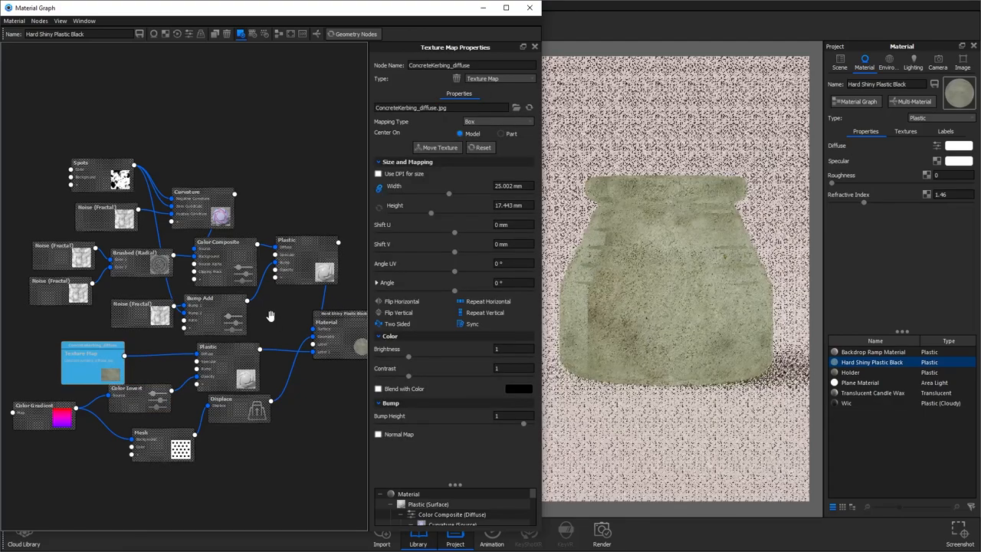
pyautogui.click(498, 121)
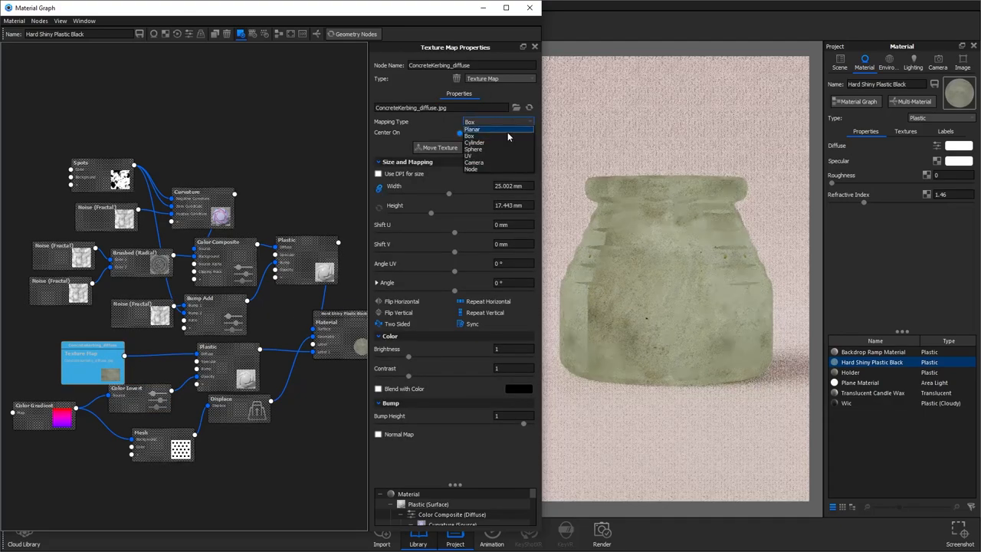
pyautogui.click(474, 141)
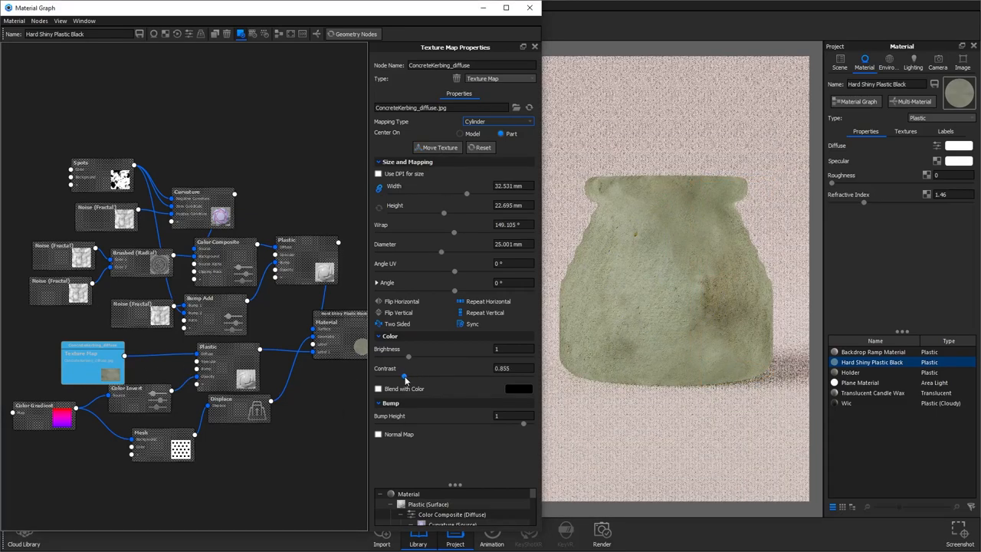
pyautogui.moveTo(407, 375); pyautogui.dragTo(395, 376)
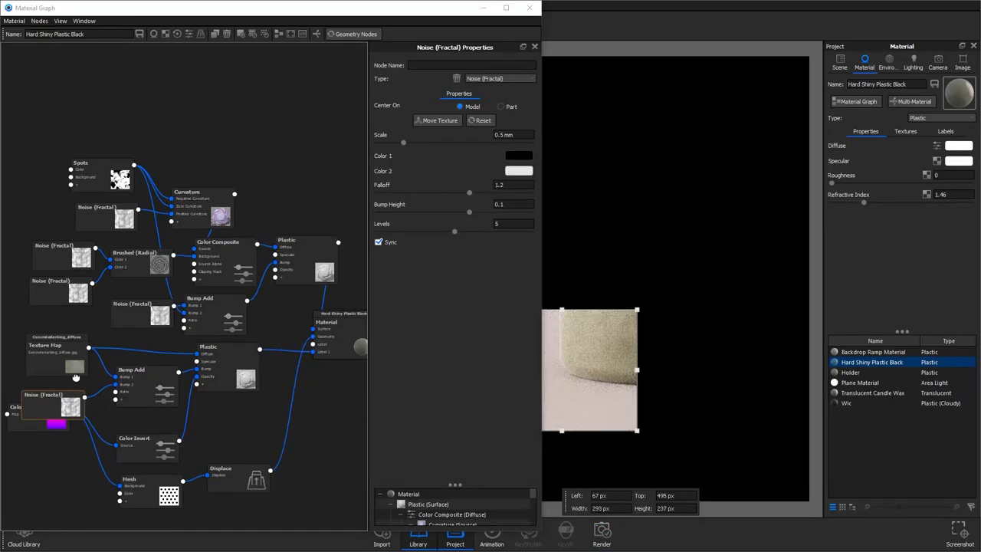
# Set the fractal noise Bump Height to 1.5 and review the image settings
pyautogui.click(511, 203)
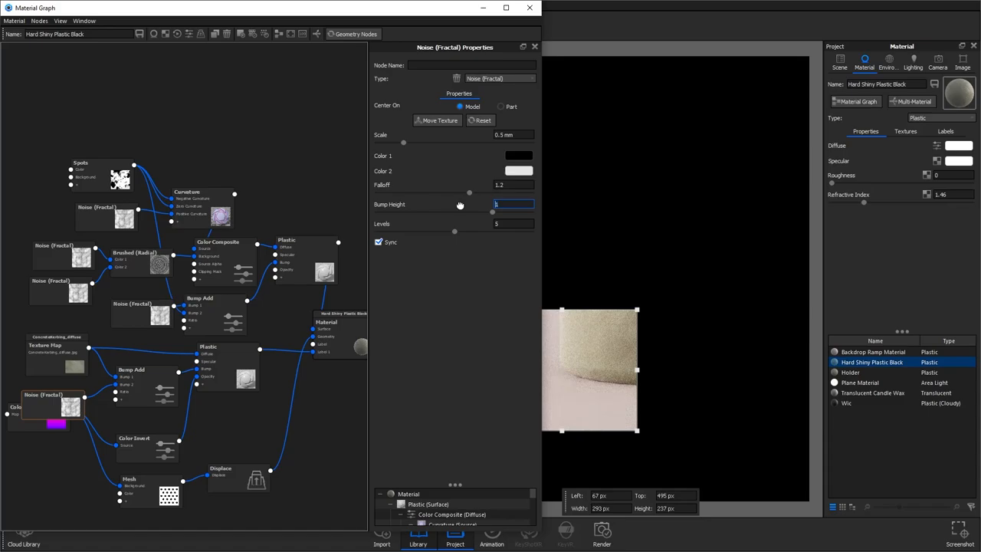
pyautogui.write('1.5')
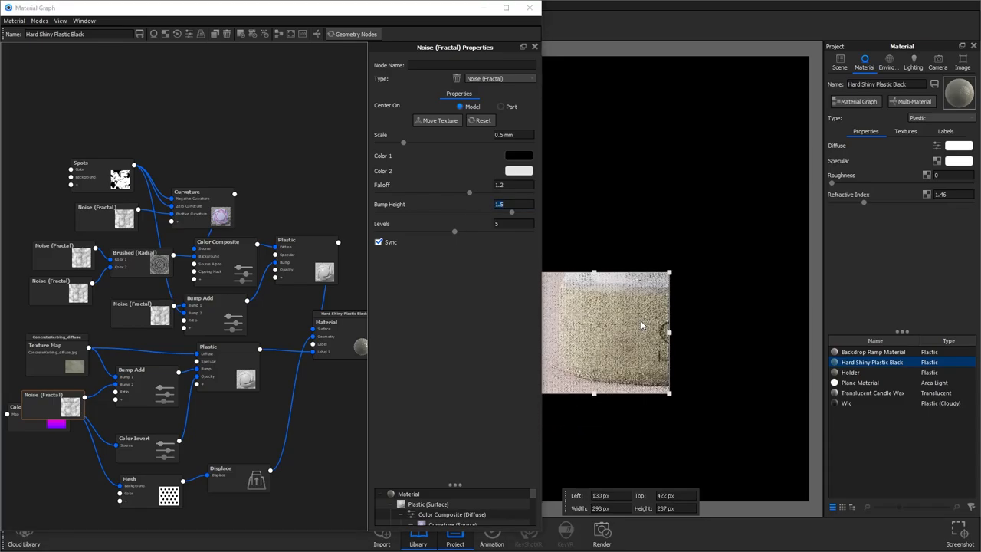
pyautogui.click(963, 61)
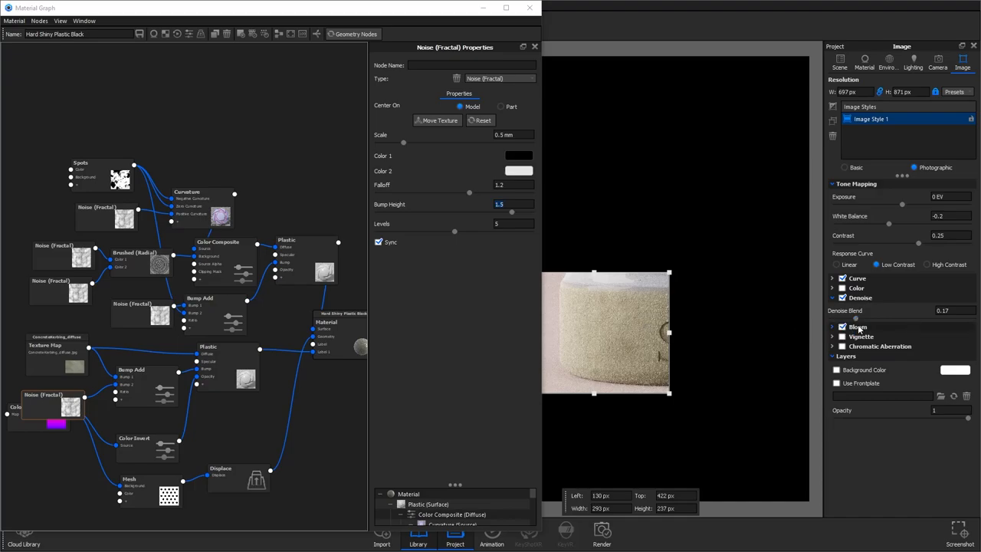
pyautogui.click(601, 534)
pyautogui.write('0.5')
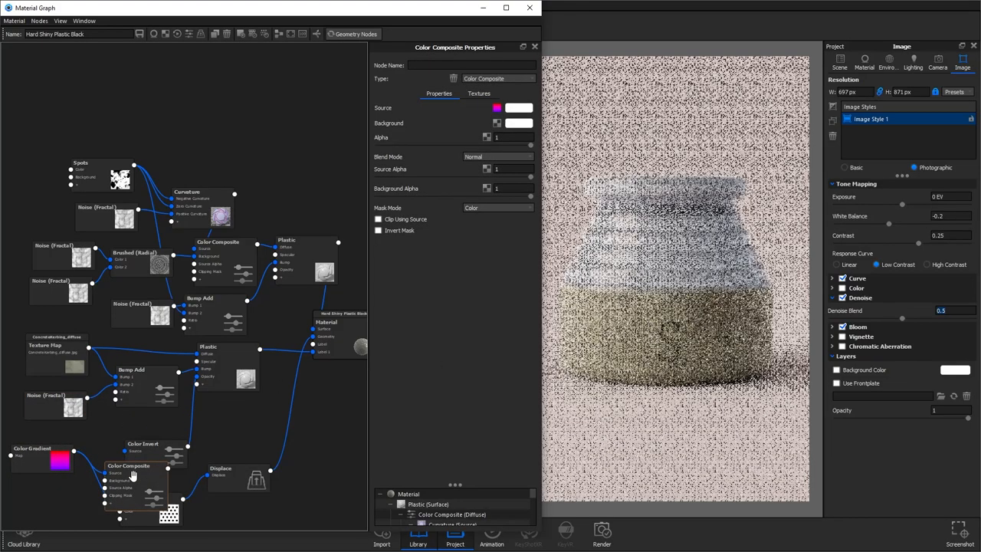
# Overlay fractal noise on the gradient via Color Composite, remapping through Color To Number
pyautogui.click(134, 465)
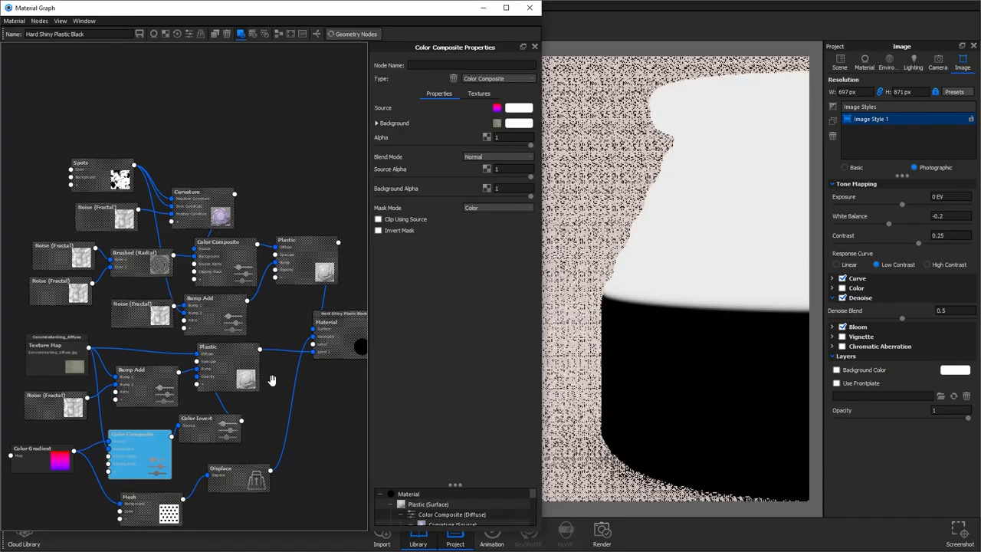
pyautogui.click(498, 156)
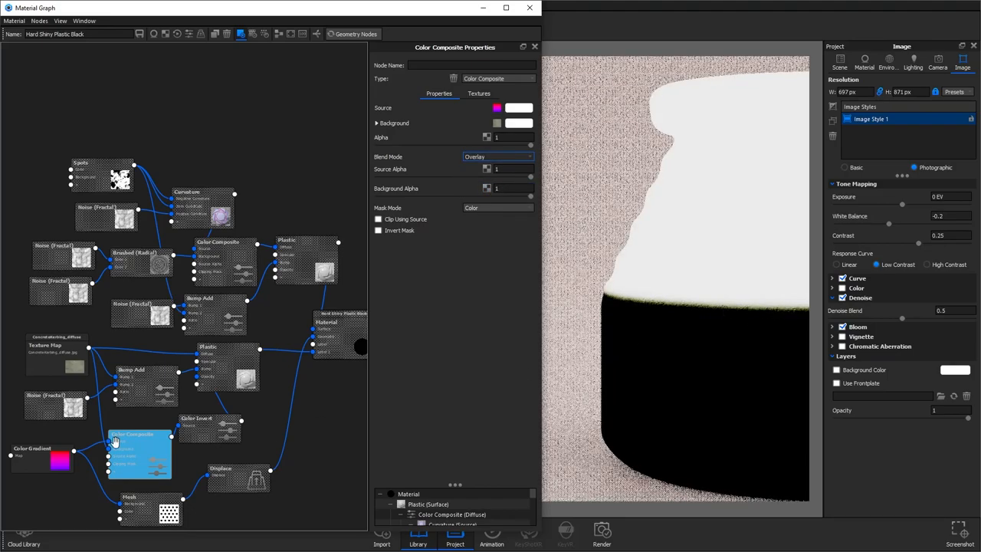
pyautogui.moveTo(115, 441); pyautogui.dragTo(163, 393)
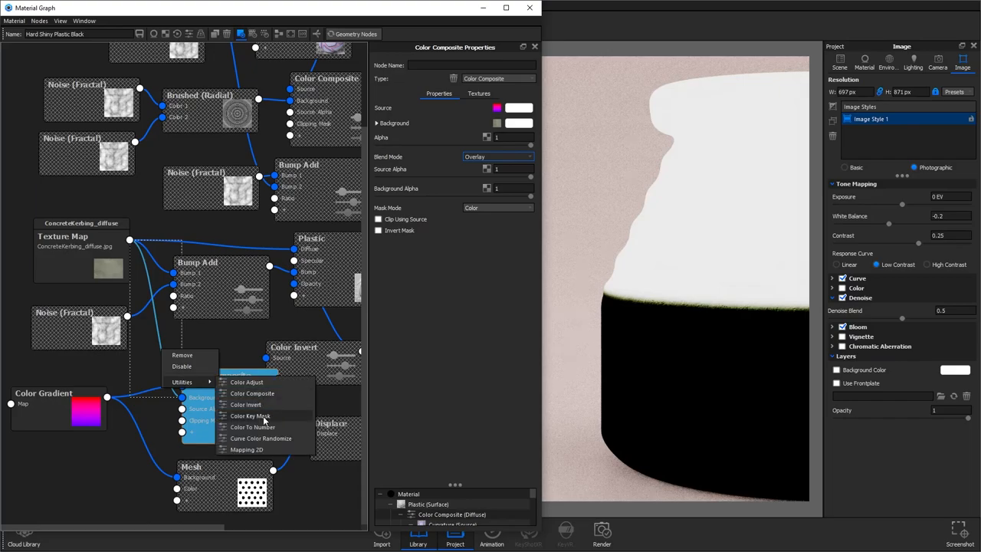
pyautogui.click(252, 426)
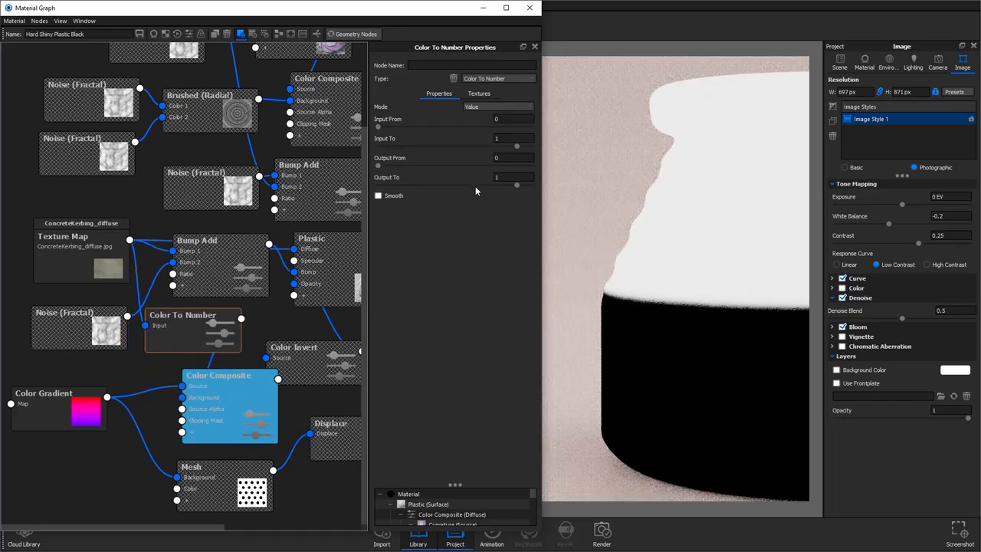
pyautogui.moveTo(513, 138); pyautogui.dragTo(490, 138)
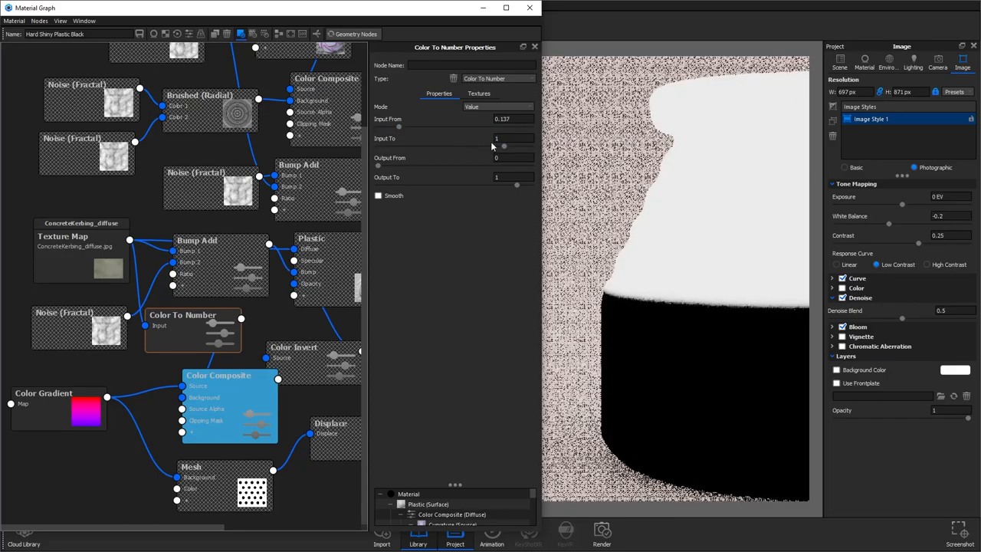
pyautogui.moveTo(506, 138); pyautogui.dragTo(489, 138)
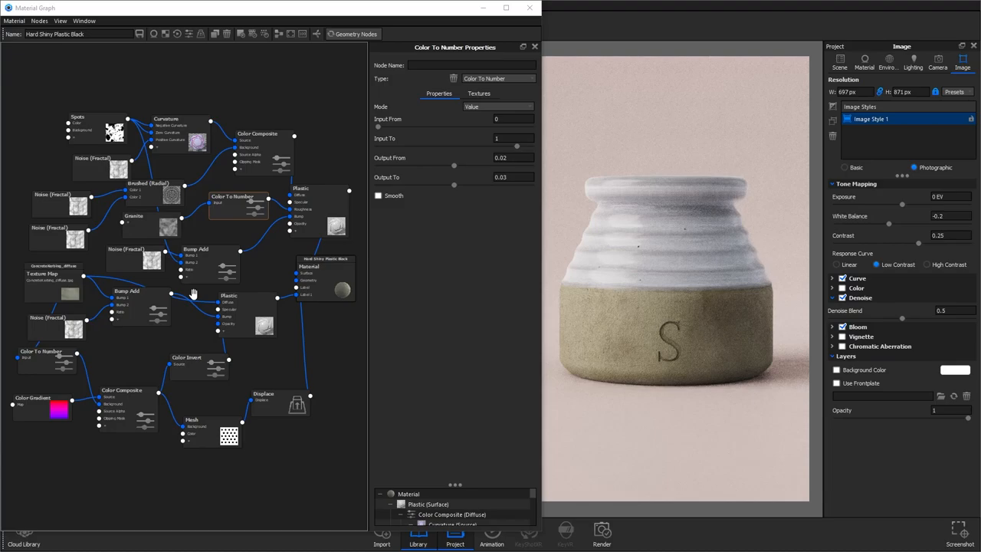
pyautogui.moveTo(194, 294)
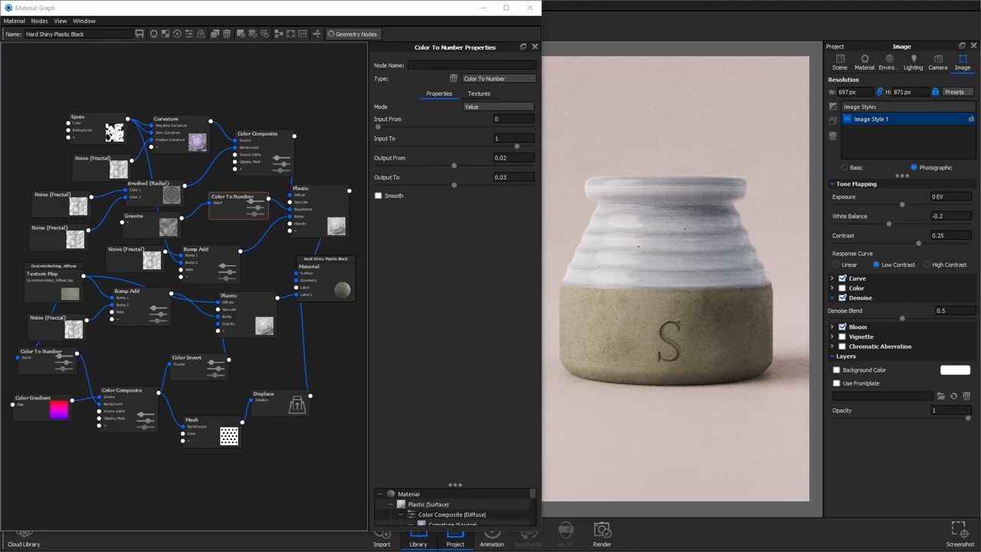
pyautogui.moveTo(311, 320)
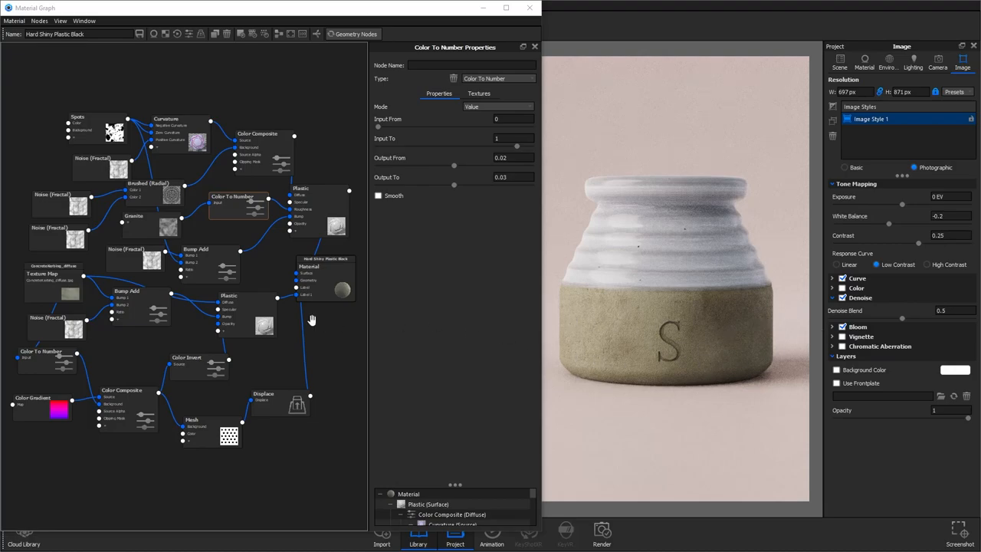
# Finish the granite roughness link, remapped to 0.02–0.03 on Plastic Roughness
pyautogui.click(154, 192)
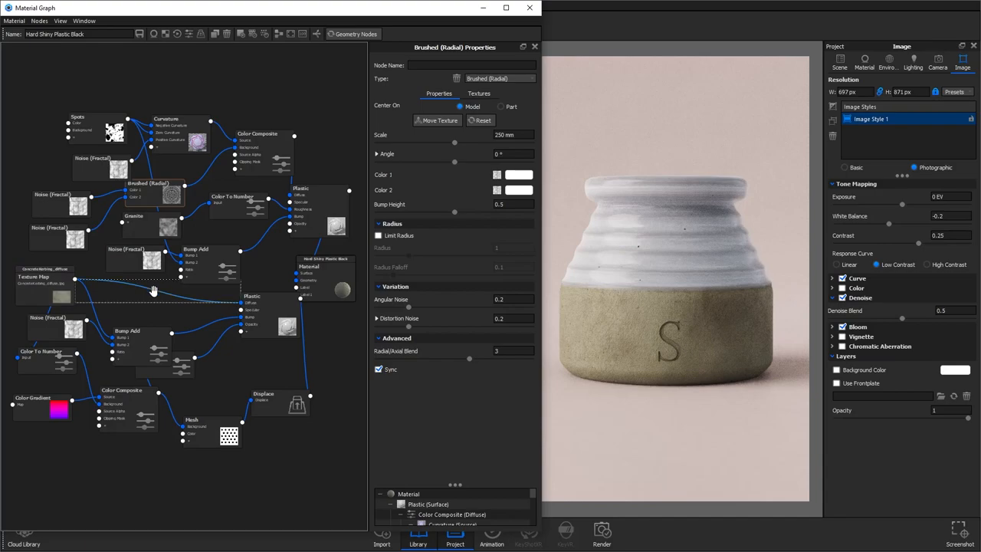
# Set the concrete texture's Color Composite to Screen blend
pyautogui.click(176, 295)
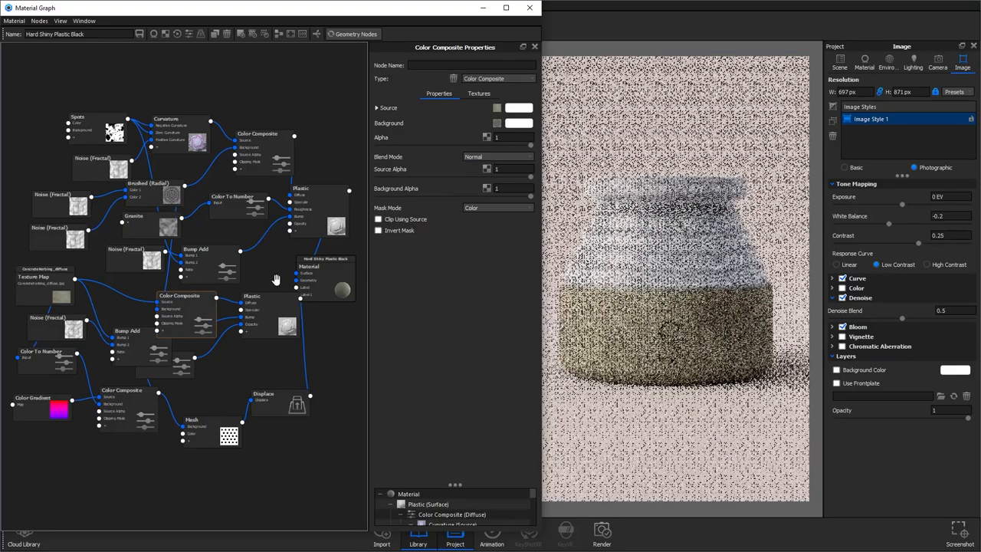
pyautogui.click(498, 157)
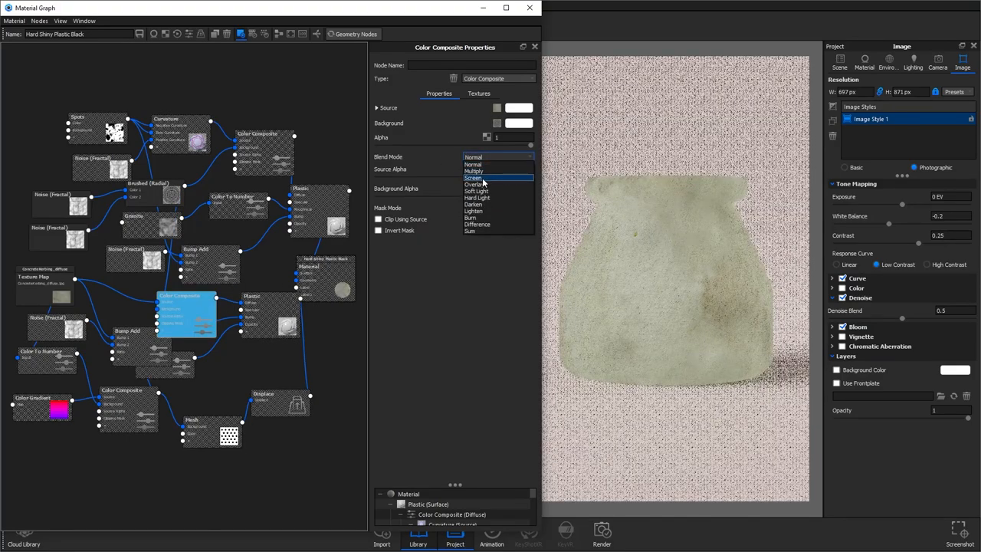
pyautogui.click(473, 178)
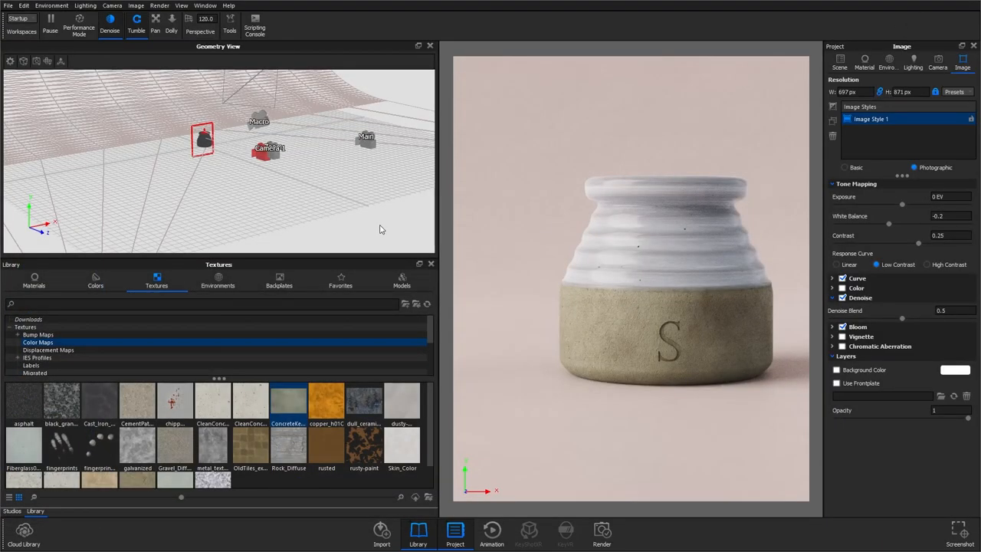
pyautogui.moveTo(821, 86)
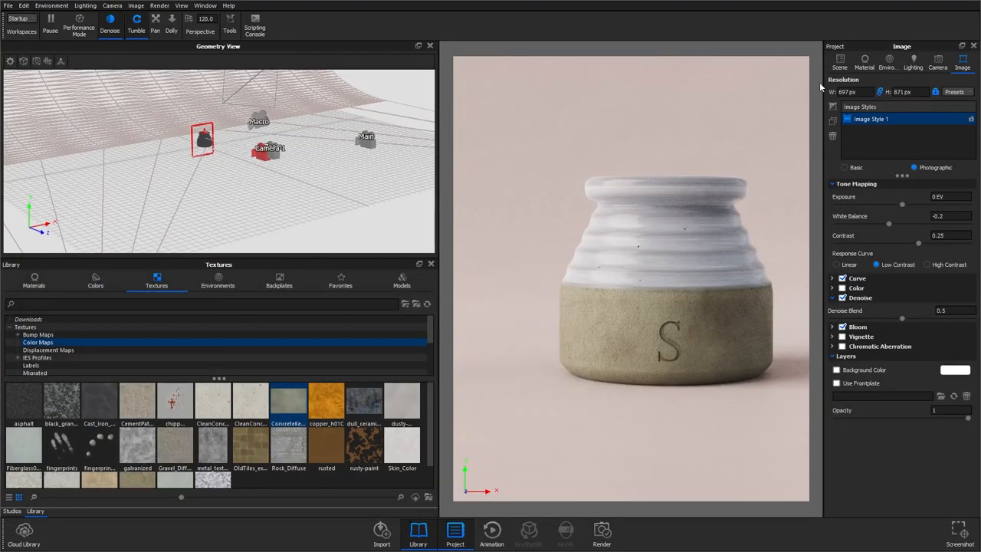